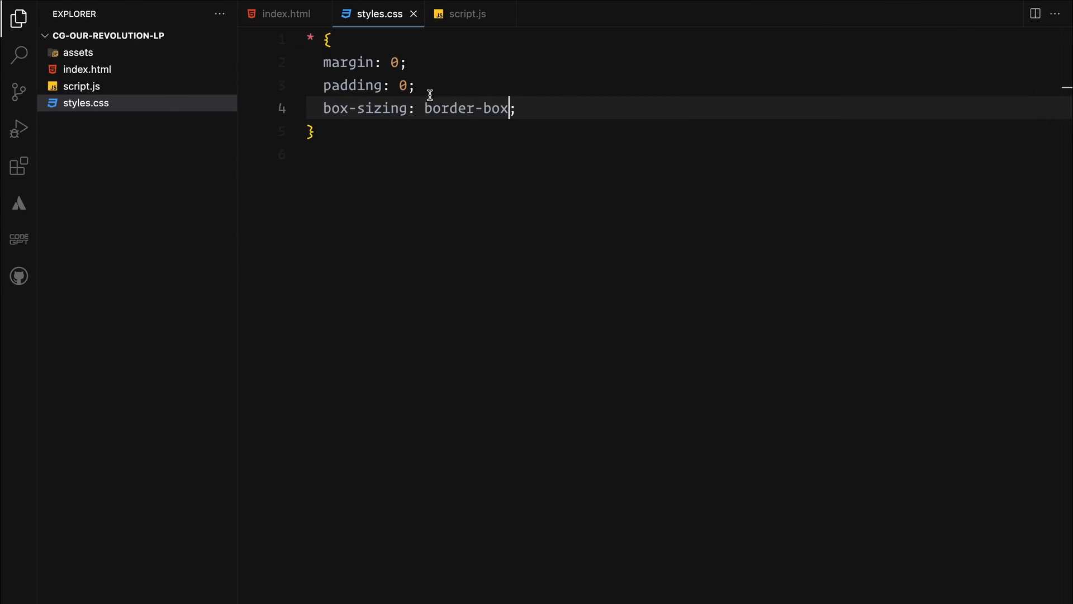
Give html, body Sharp Grotesk font, #e7e4e5 background and overflow-x hidden.
type("html, body {")
type("font-family: \"\";")
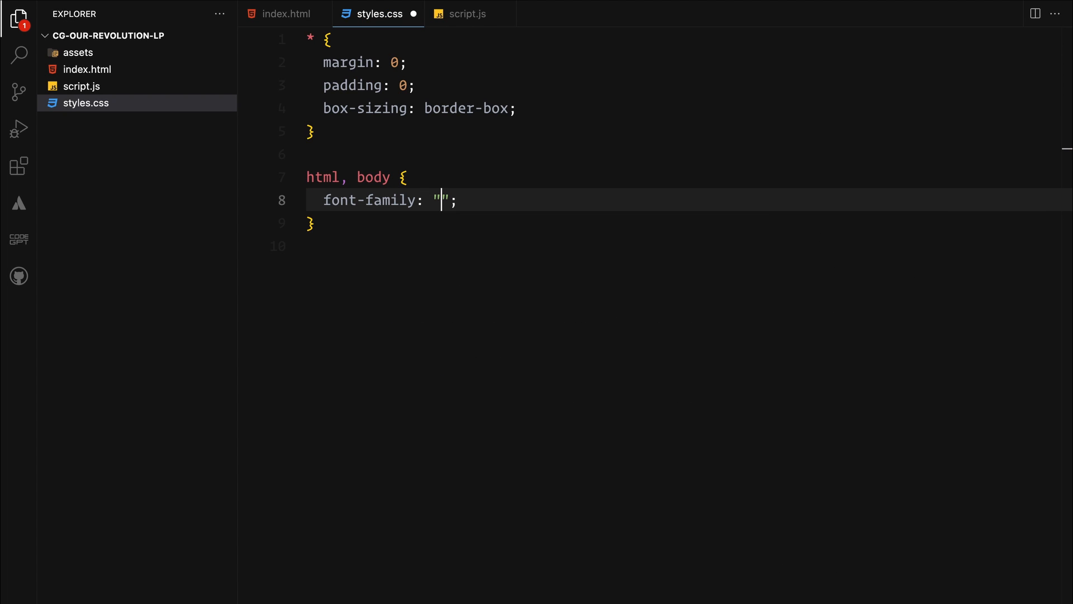
type("Sharp Grotesk")
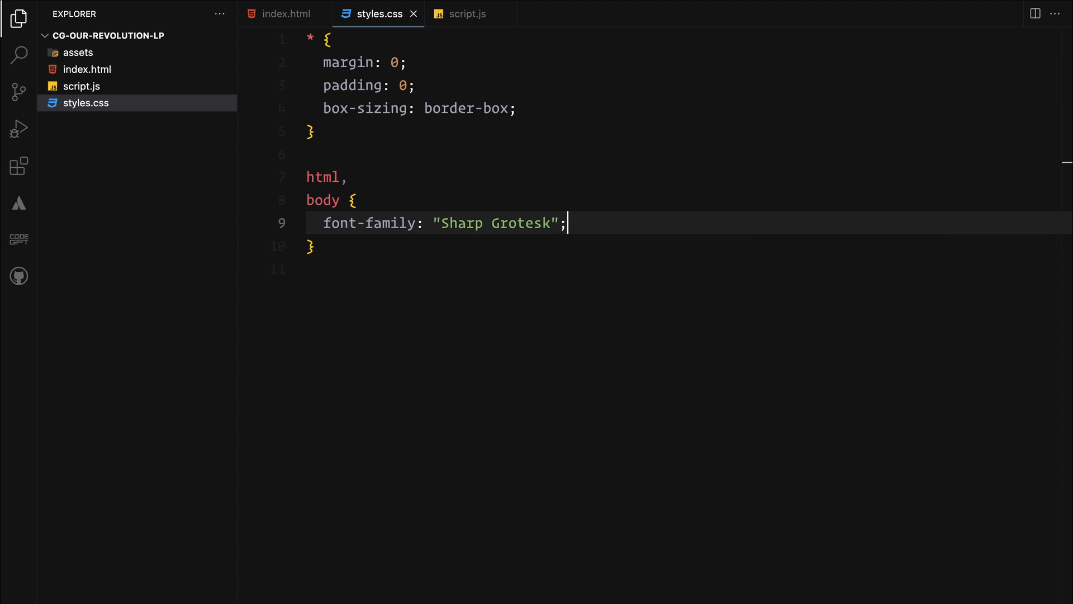
type("background: #e7e4e5;")
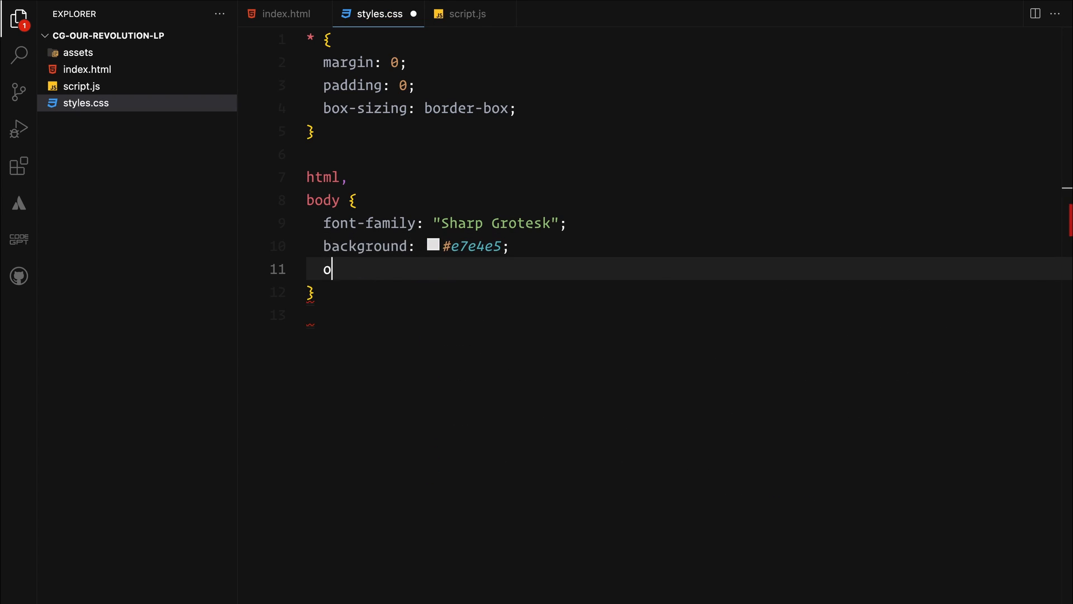
type("verflow-x: hidden;")
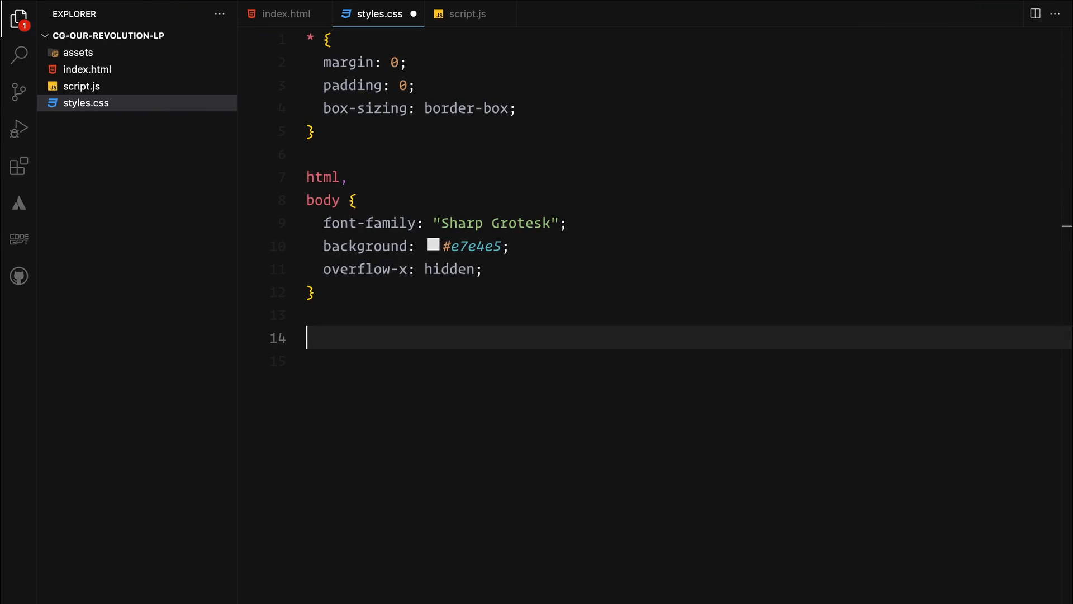
Make .loader a fixed 100vw by 100vh layer with black background.
type(".loader {")
left_click(657, 361)
type("position: fixed;")
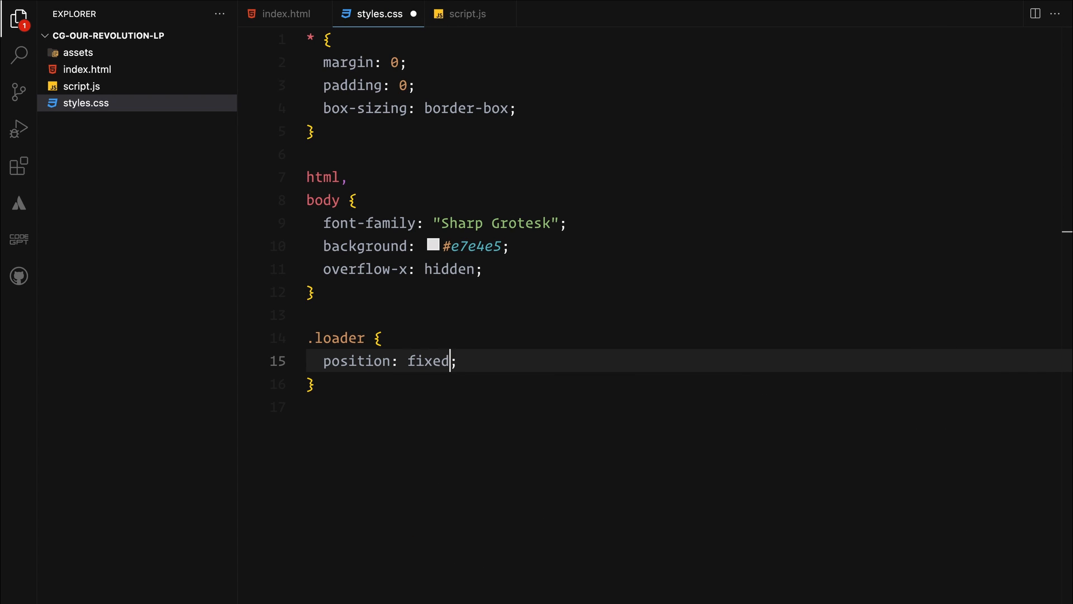
type("width: 100;")
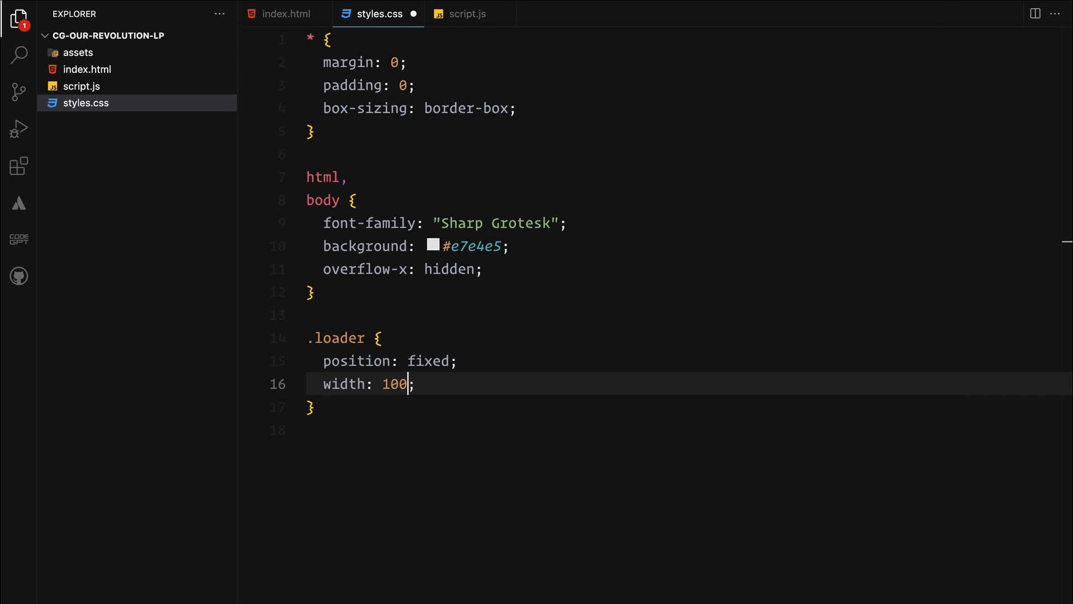
type("vw;")
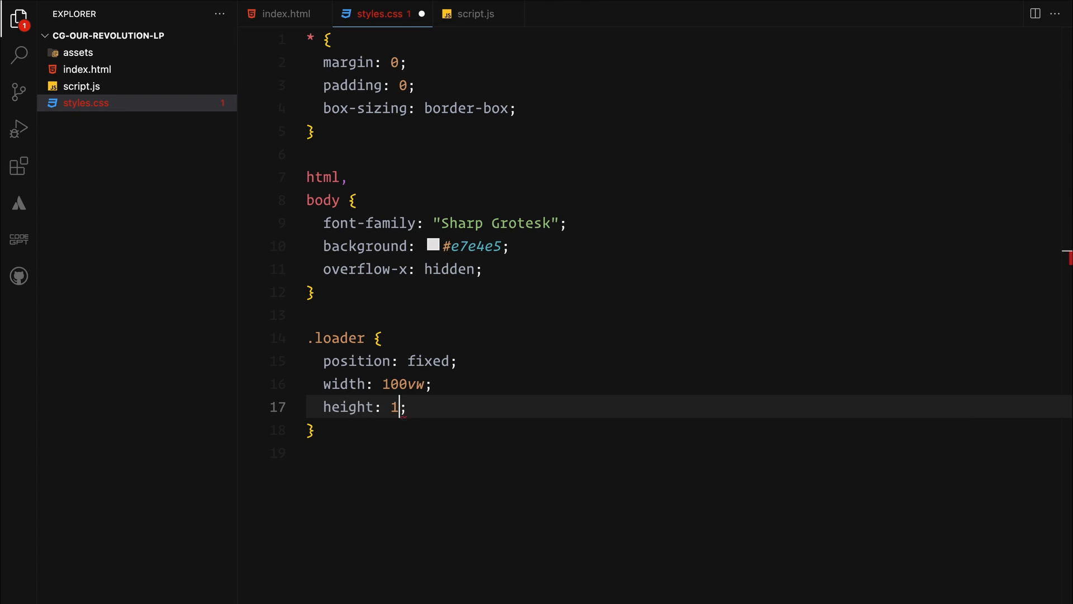
type("00vh")
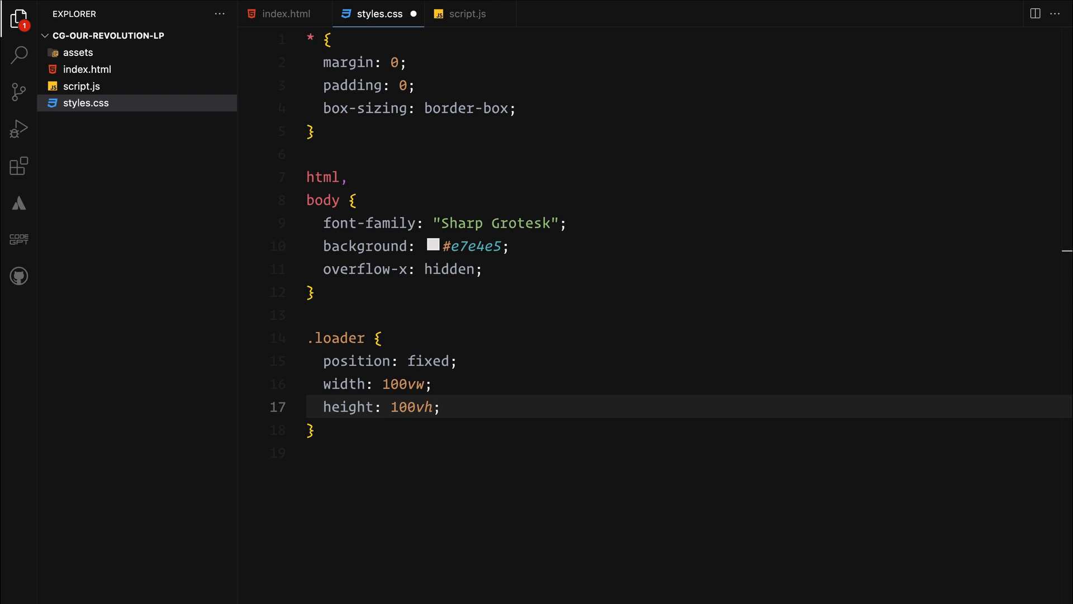
type("background: #000;")
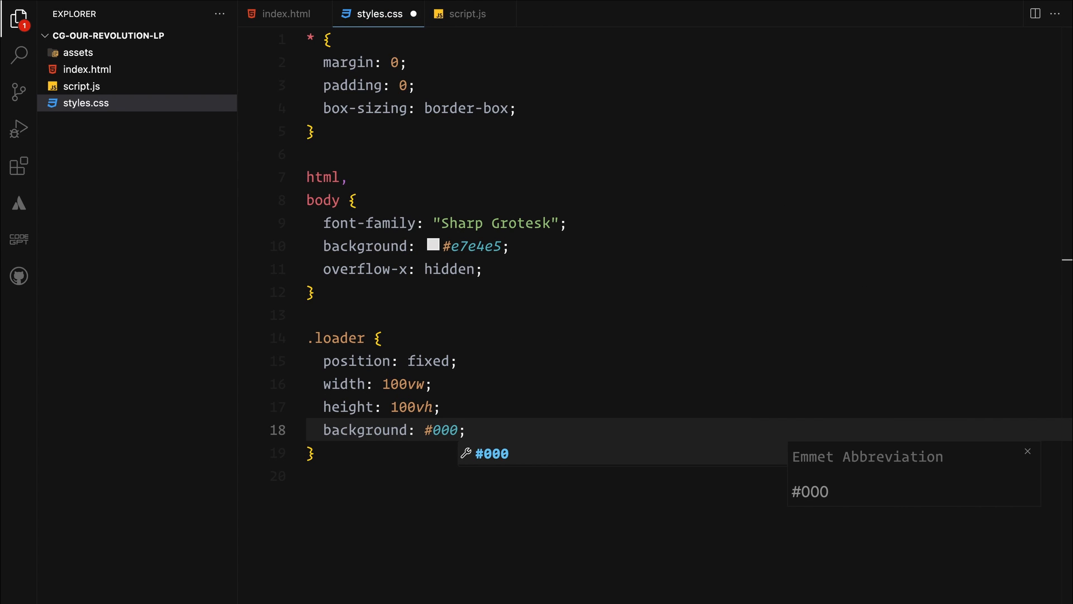
Add pointer-events: none and a full-rectangle clip-path polygon to .loader.
type("po")
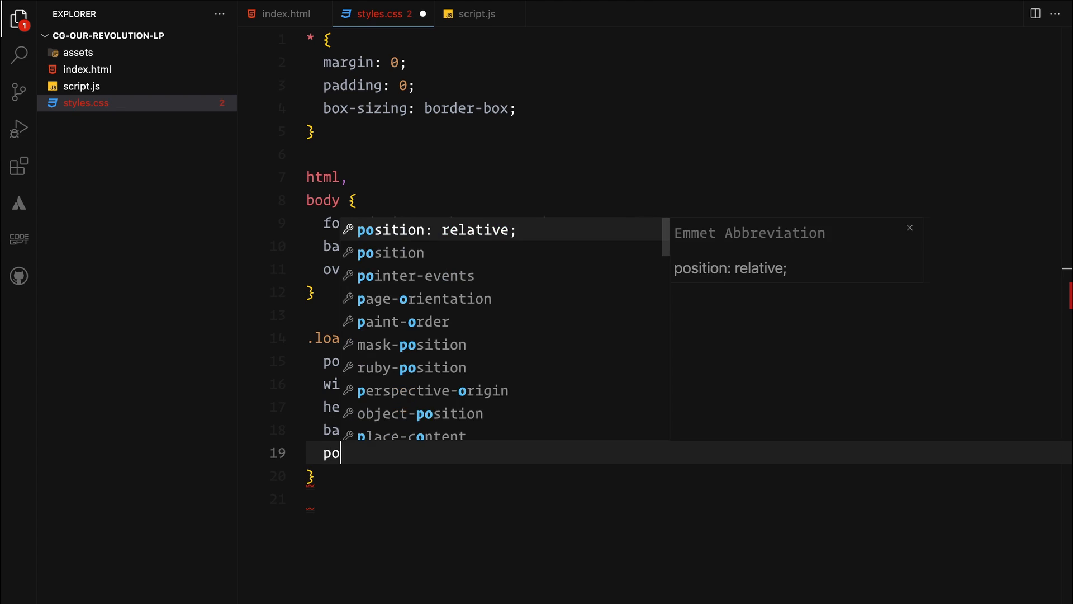
type("inter-events: ;")
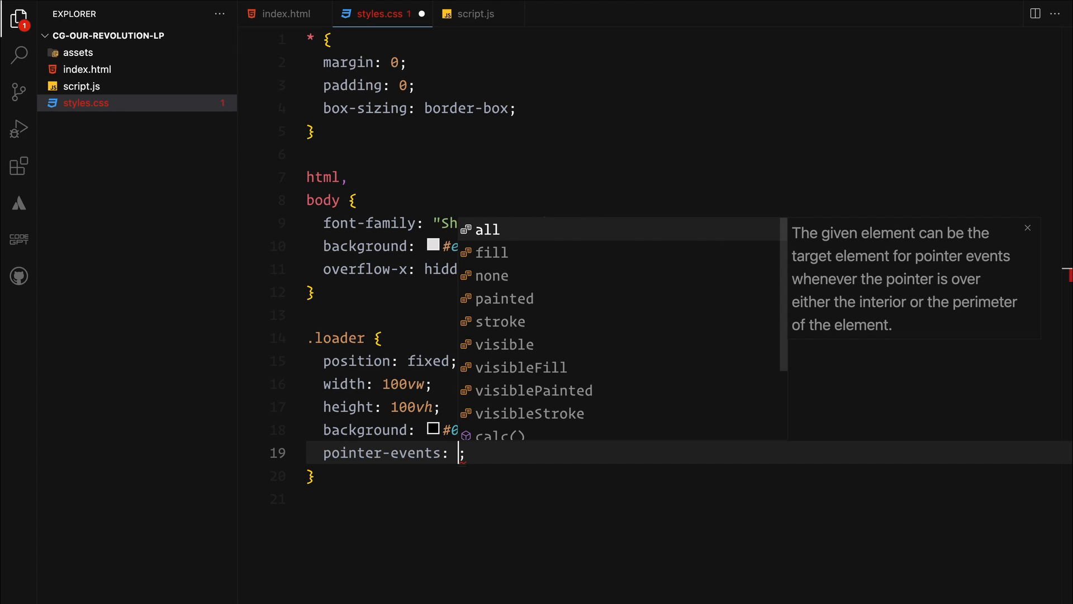
type("none")
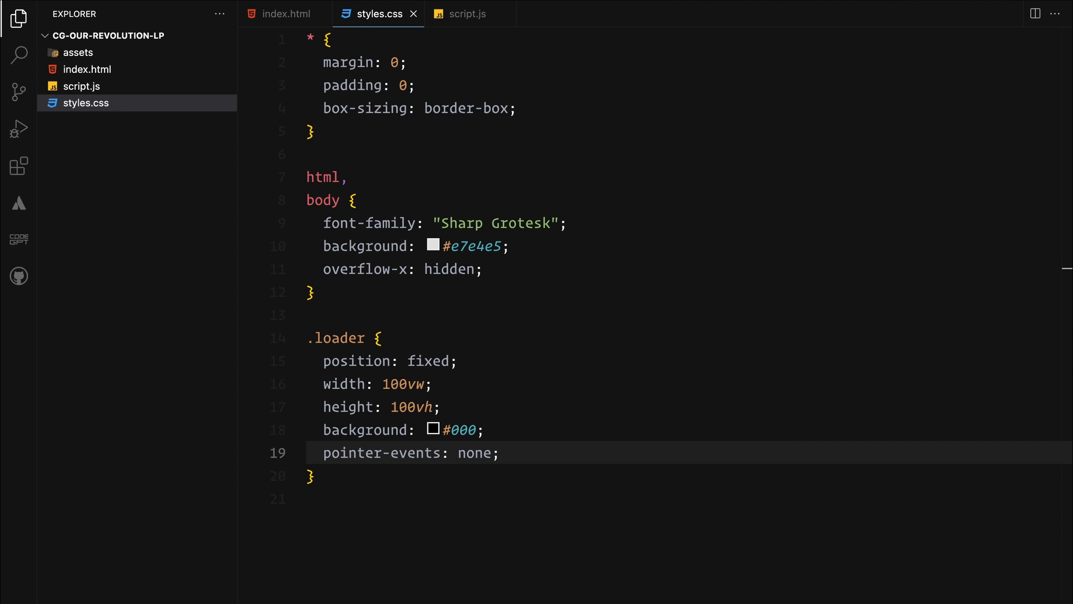
type("clip-path: polygon(0% 0%, 100% 0%, 100% 100%, 0% 100%);")
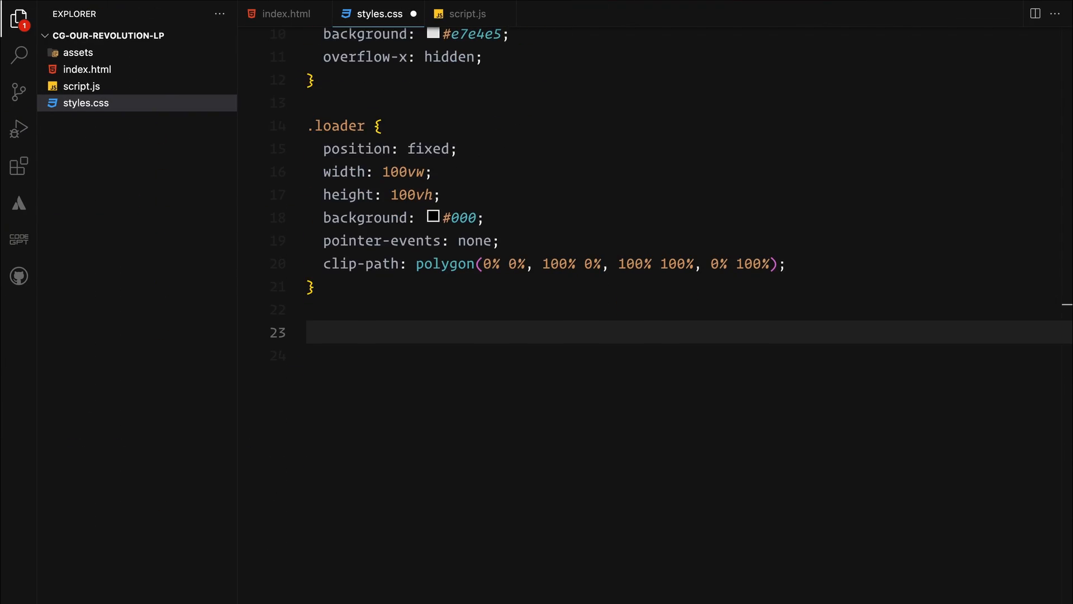
Make .loader-imgs 150% wide, absolutely positioned at 50%/50% with translate(-50%, -50%).
type(".loader-img")
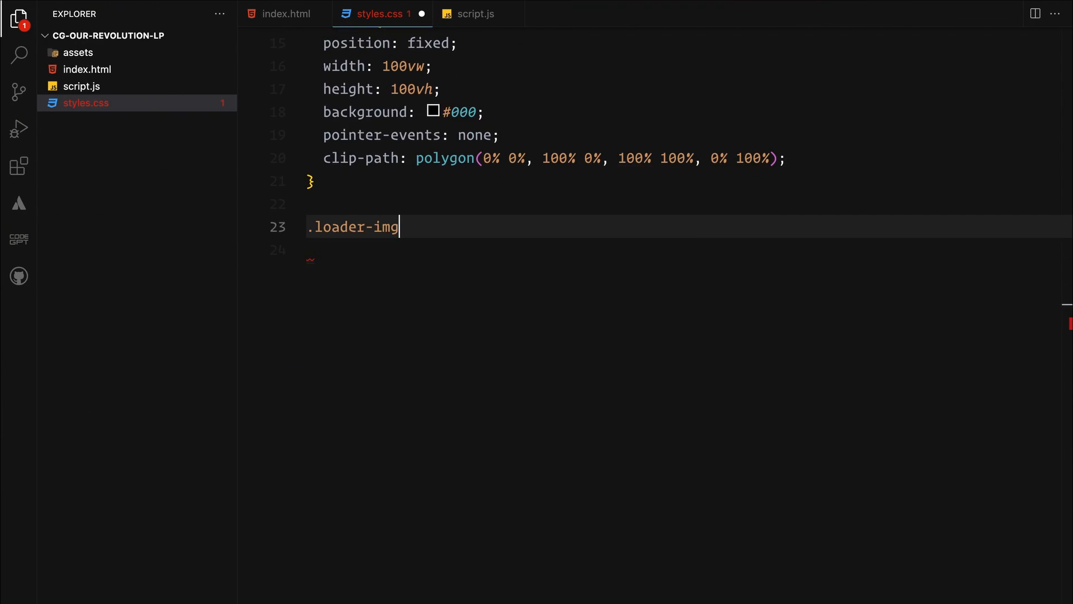
type("s {")
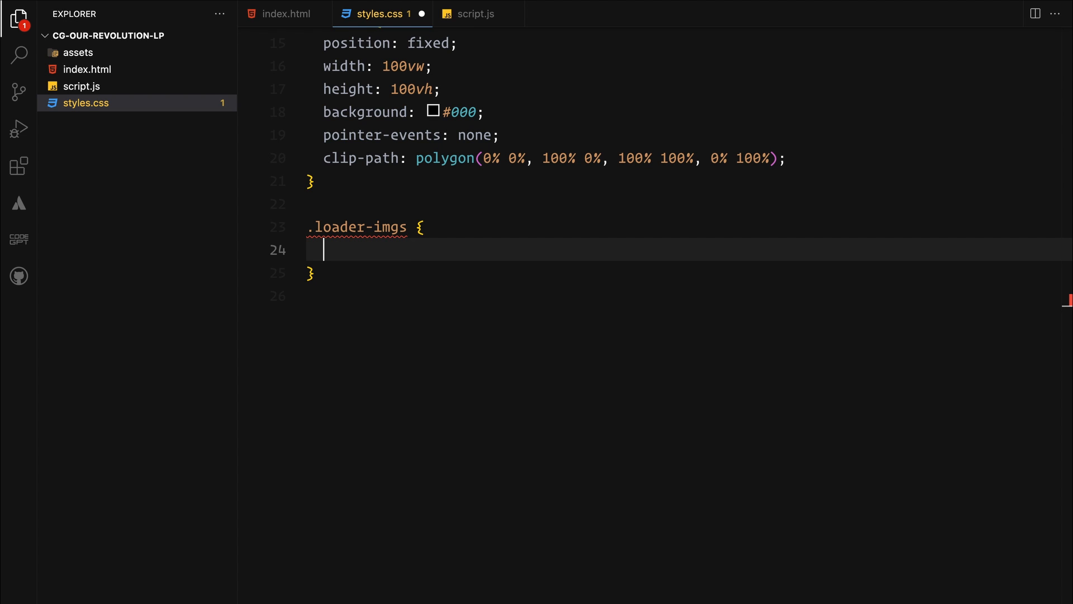
type("width: 150%;")
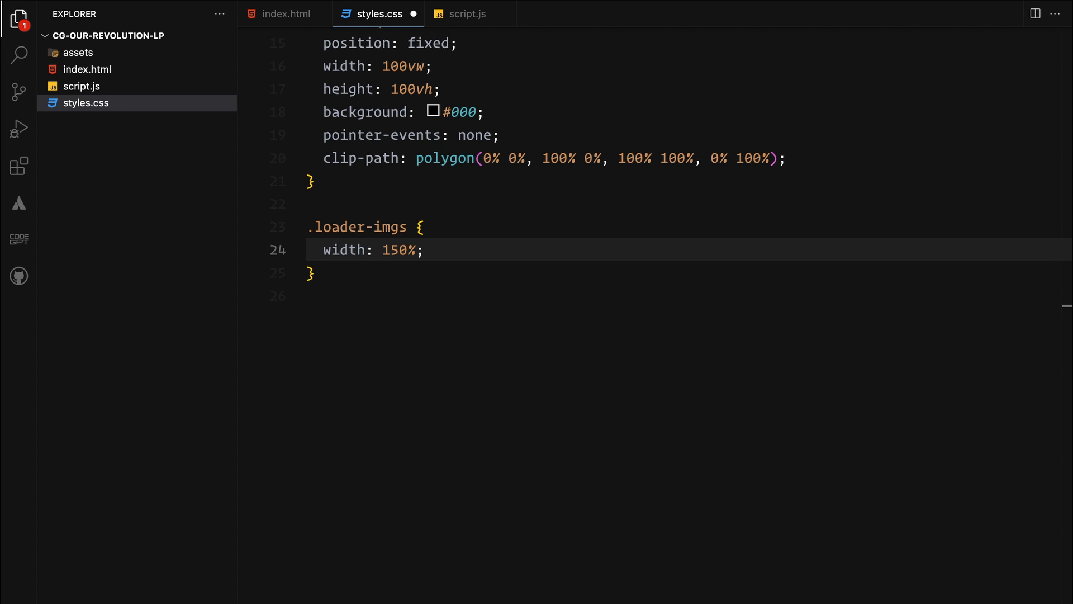
type("position: absolute;")
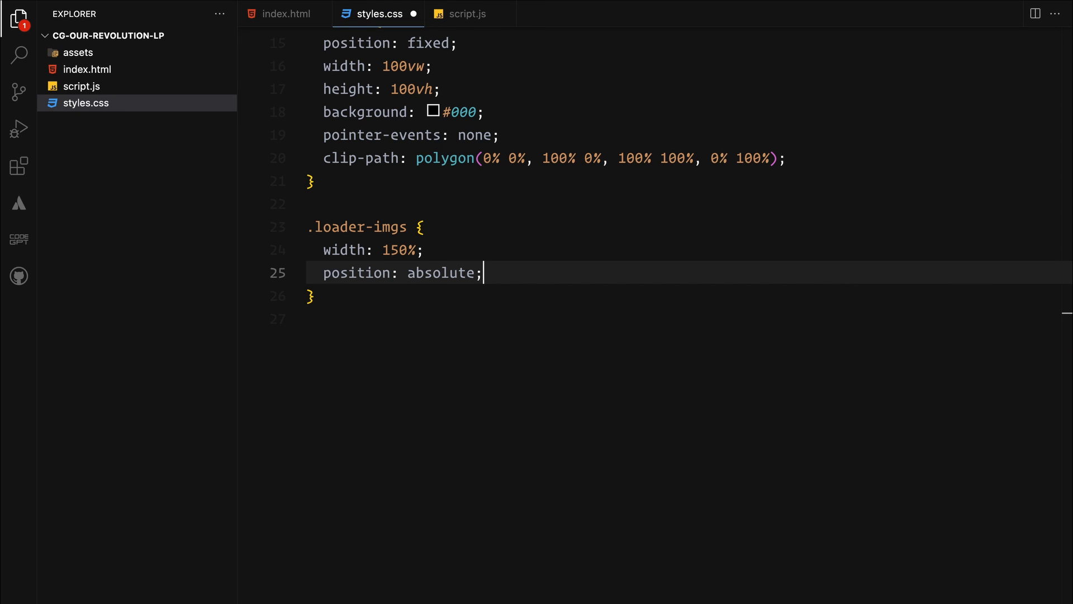
type("top: 50;")
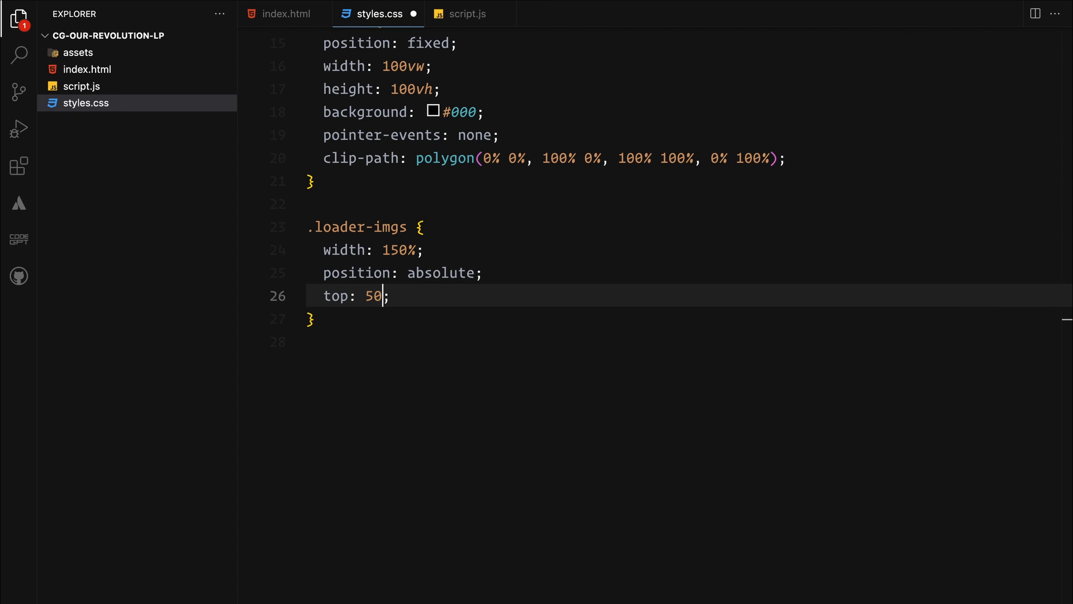
type("%;")
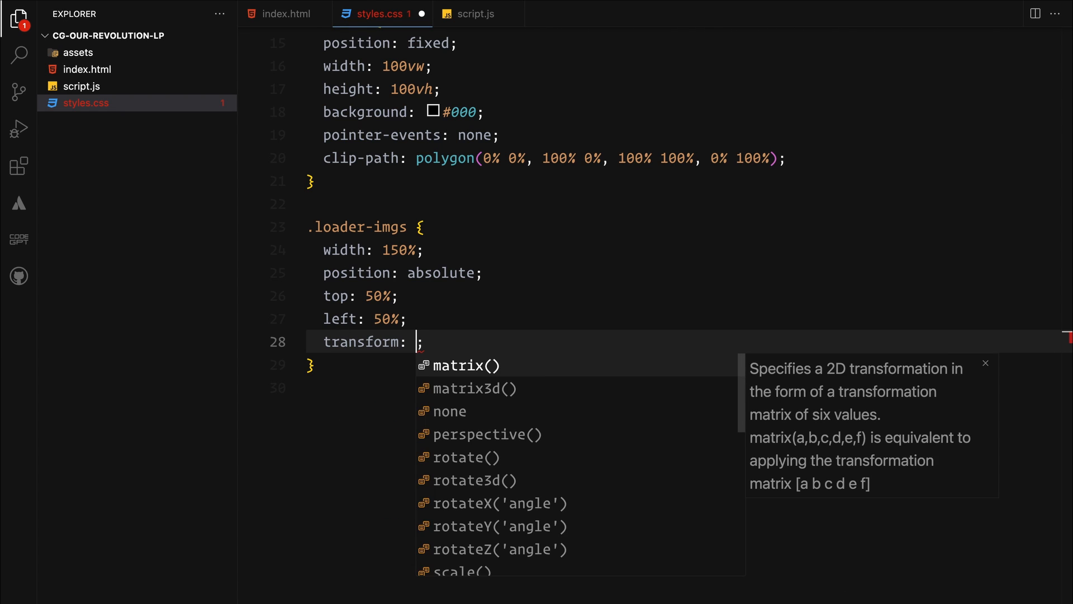
type("translate(-50%, -5")
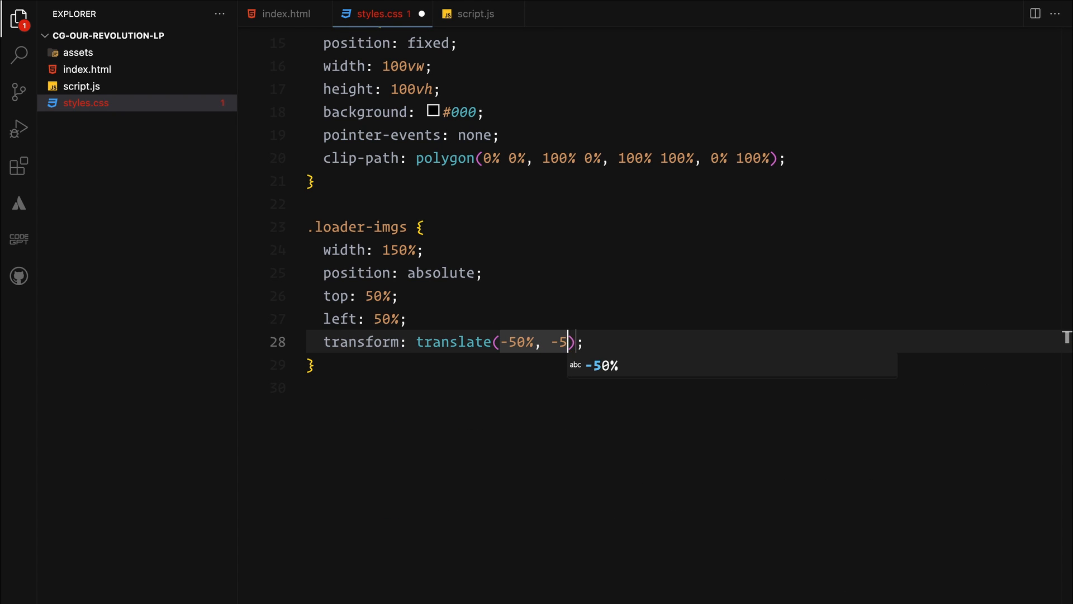
Lay out .loader-imgs as a flex row with a 50px gap.
type("di")
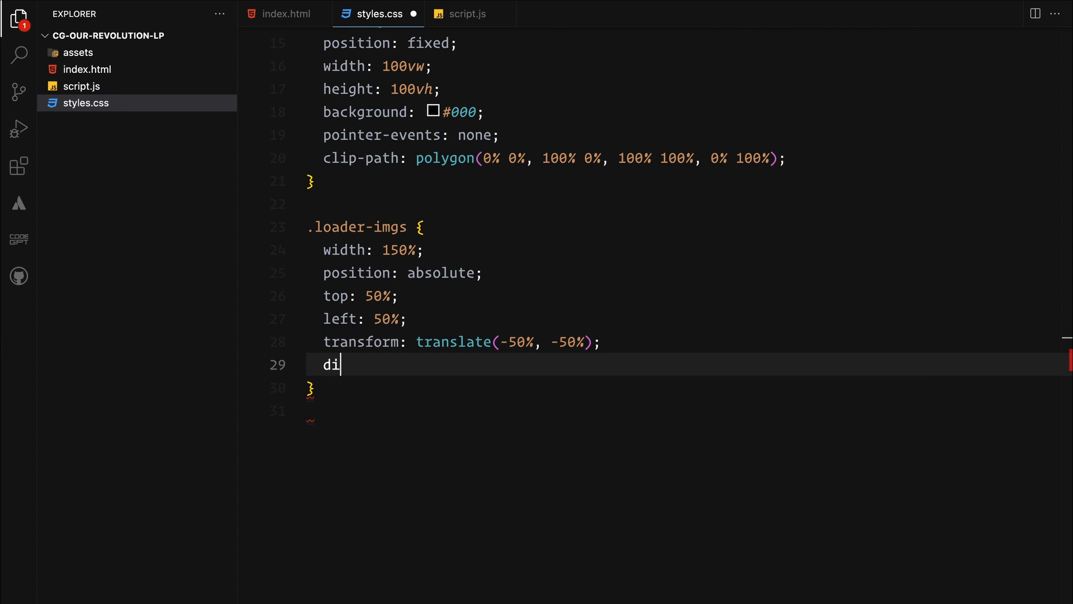
type("splay: flex;")
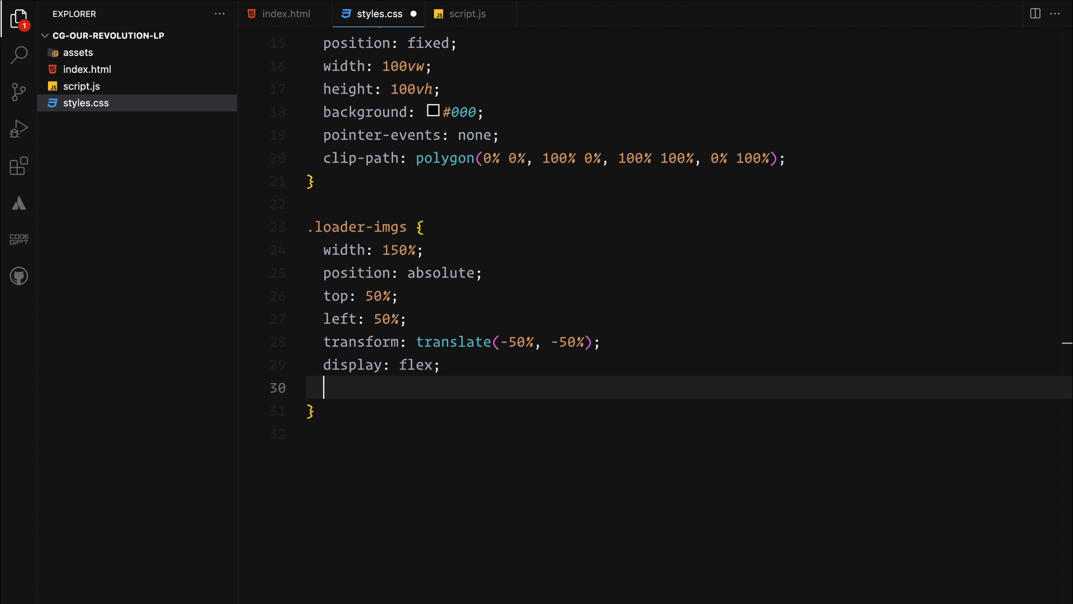
type("gap: 50px;")
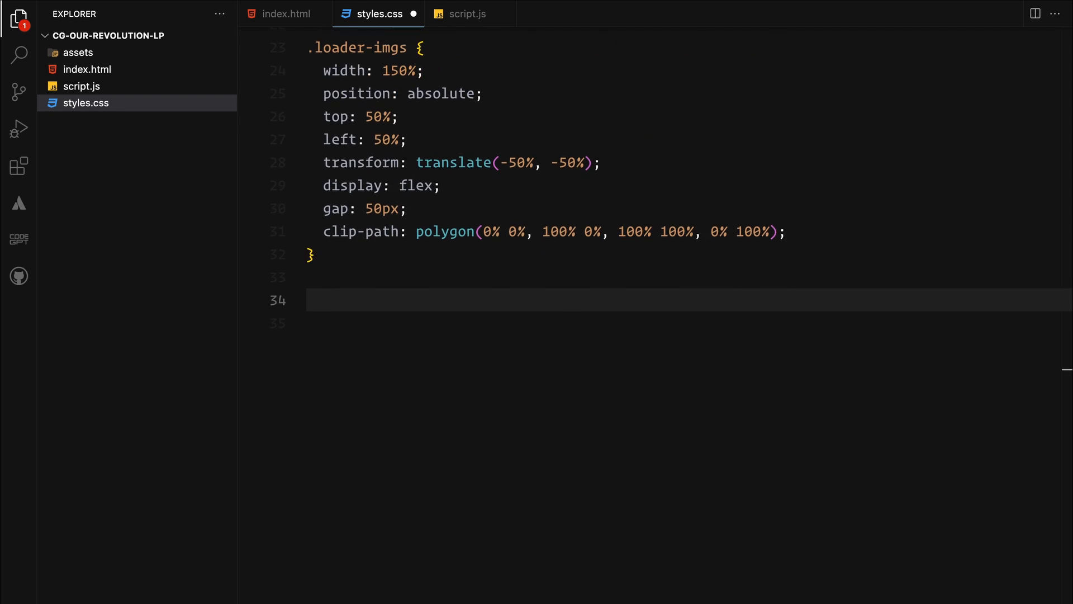
Write .img with position: relative, flex: 1 and a full-rectangle clip-path polygon.
type(".img {")
left_click(690, 323)
type("po")
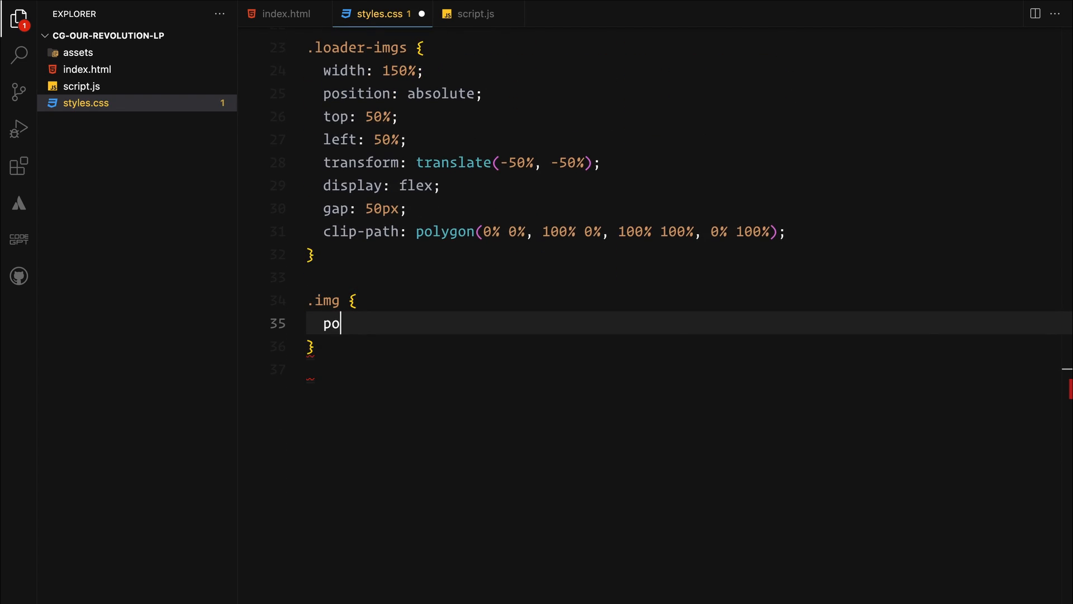
type("sition: relative;")
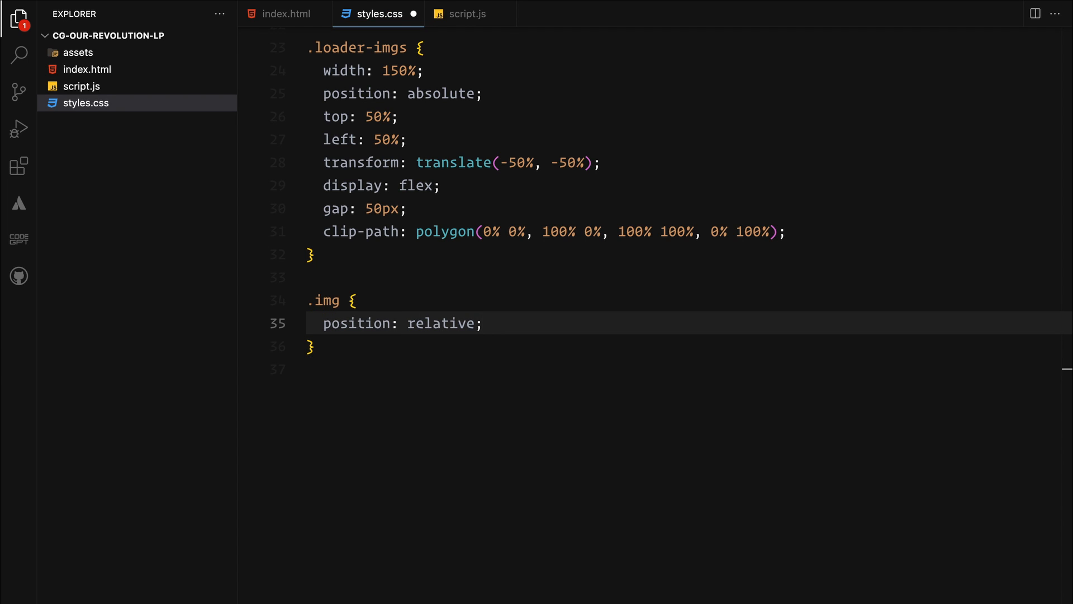
type("f")
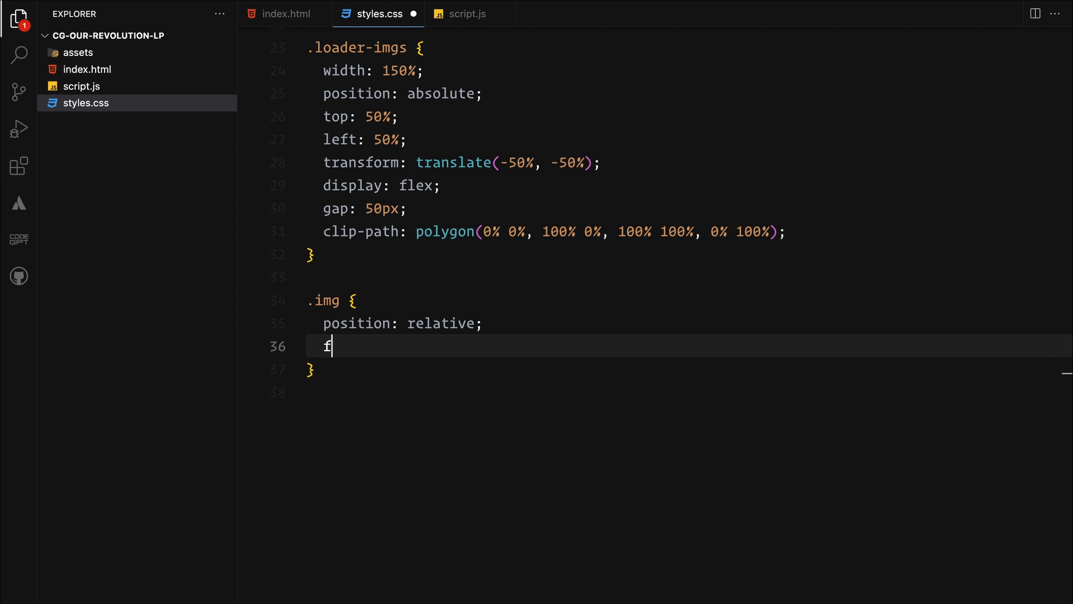
type("lex: 1;")
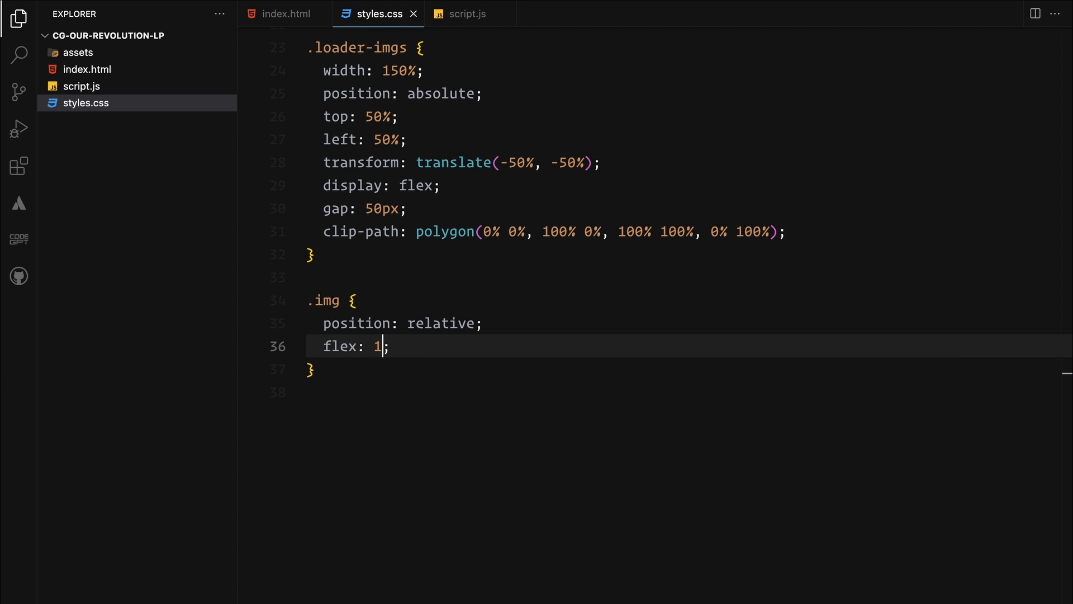
type("clip-path: polygon(0% 0%, 100% 0%, 100% 100%, 0% 100%);")
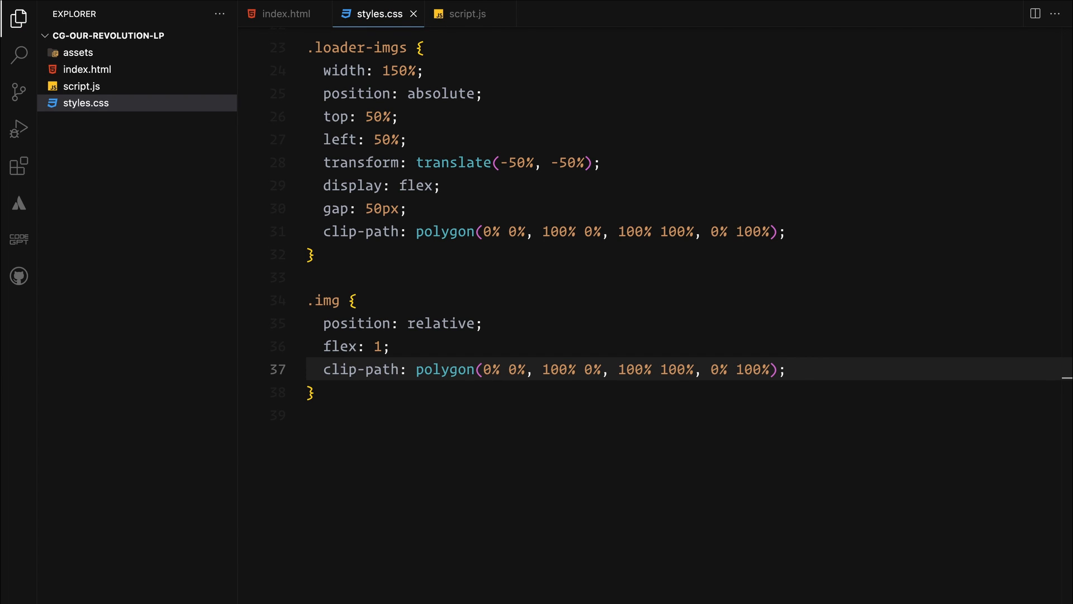
key("enter")
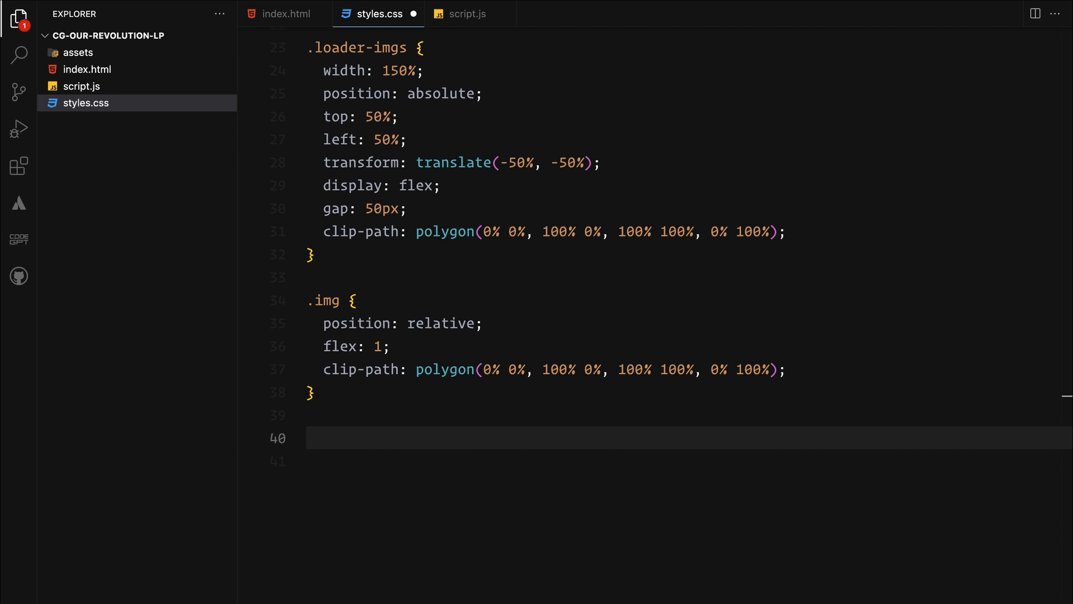
Add an img rule with width 100%, height 100% and object-fit: cover.
type("img {")
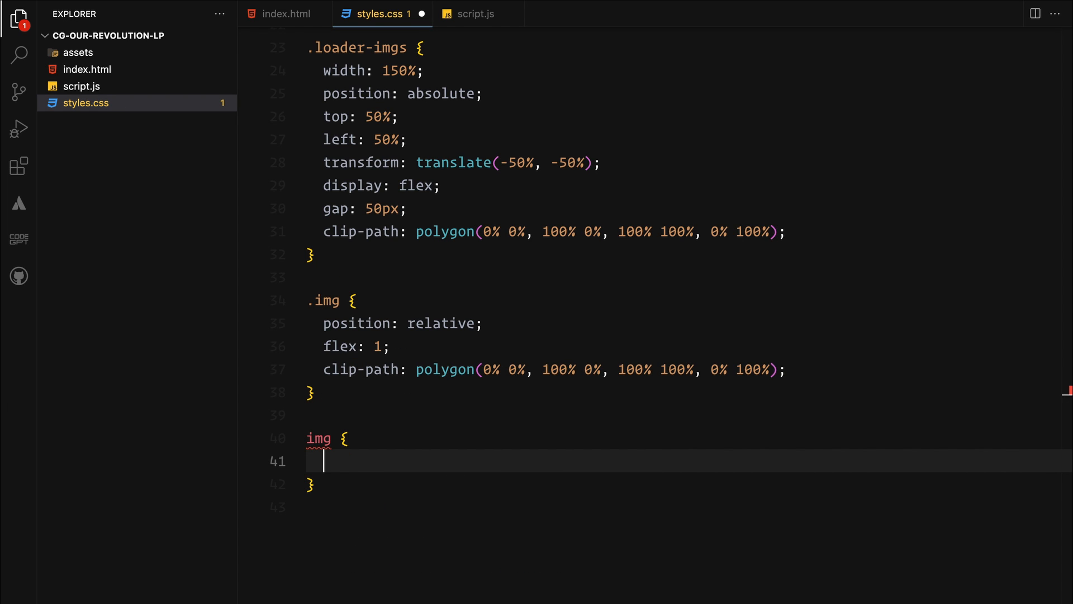
type("width: 100%;")
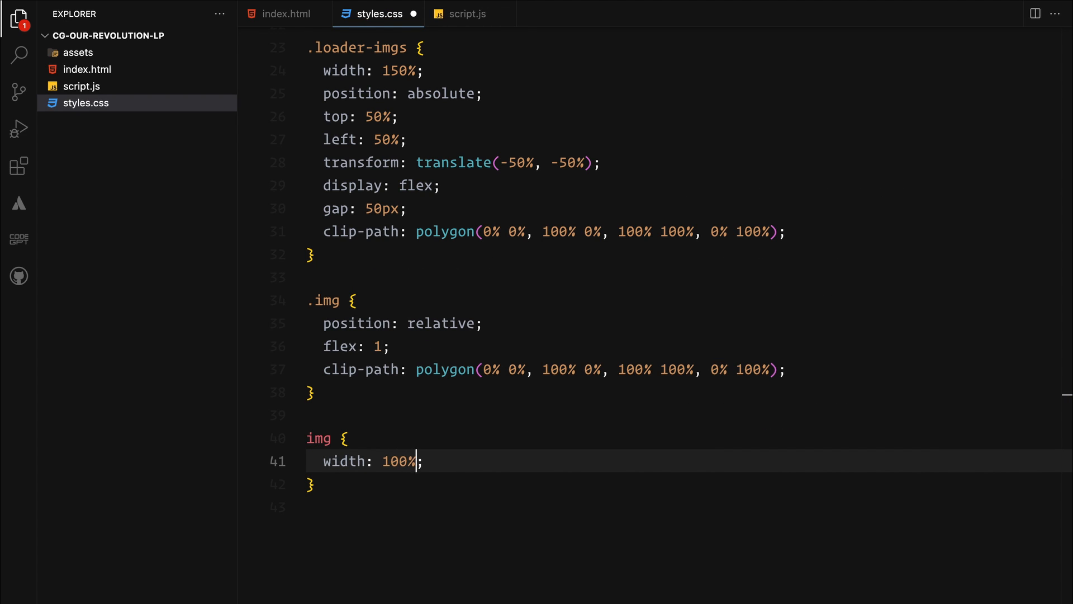
type("height: 100%;")
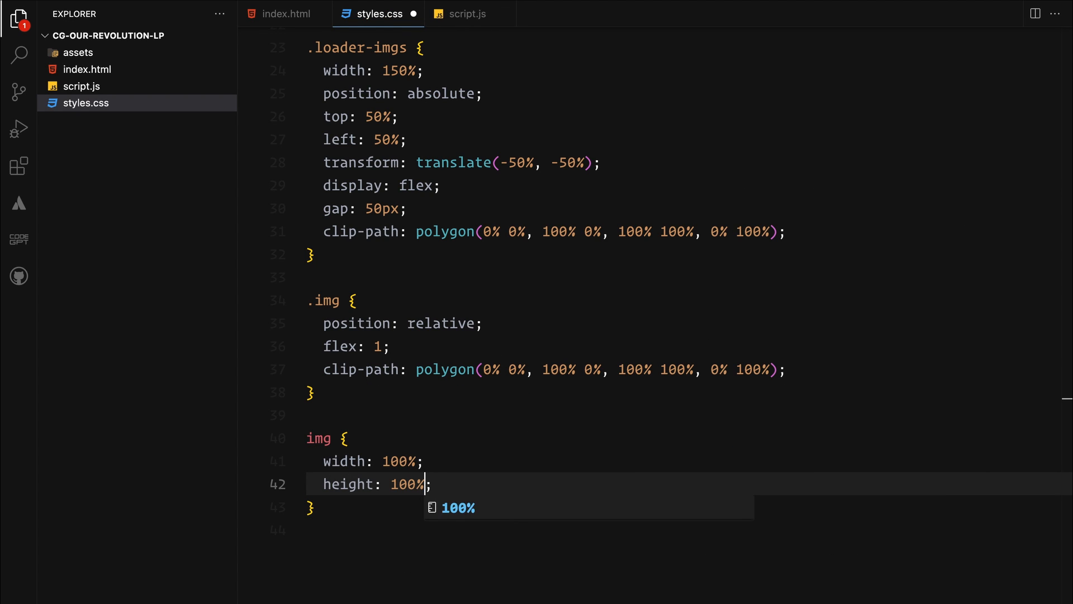
type("object-fit: cover;")
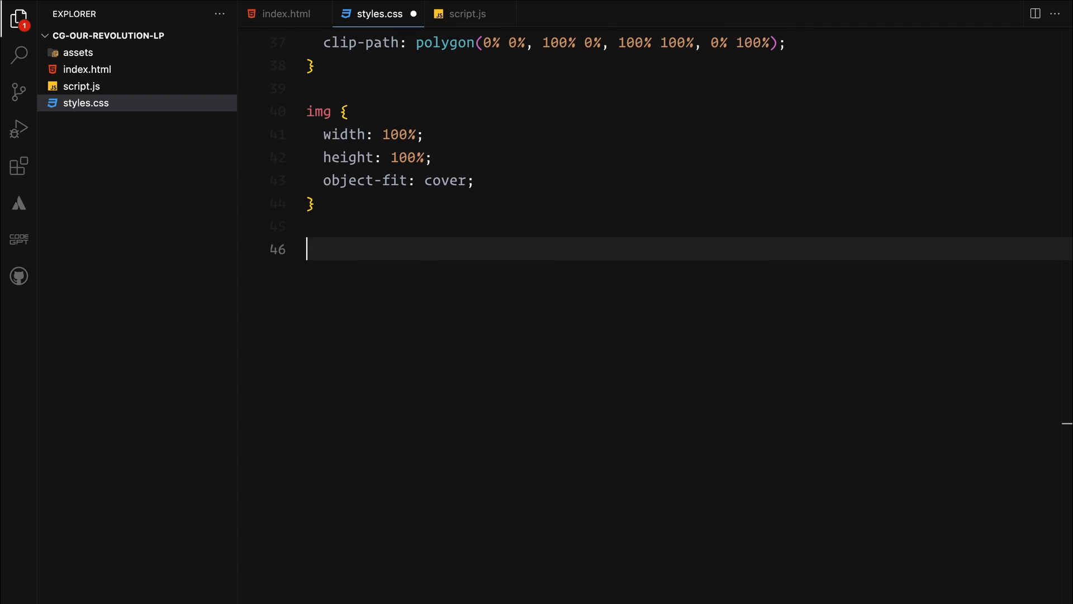
Write nav: width 100%, padding 30px, flex with align-items center, Neue Montreal font.
type("nav {")
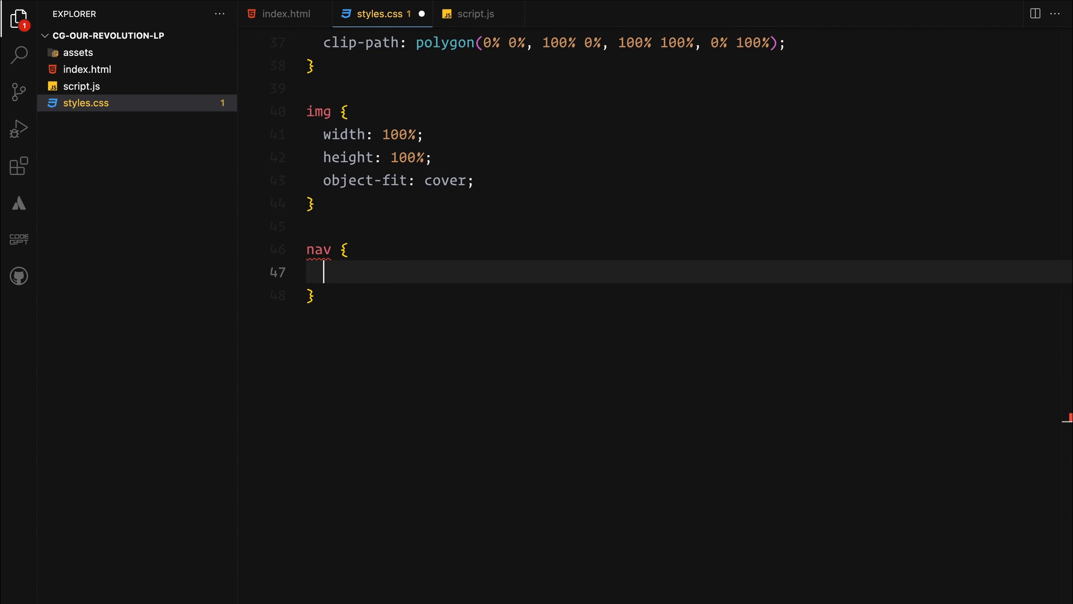
type("width: 100%;")
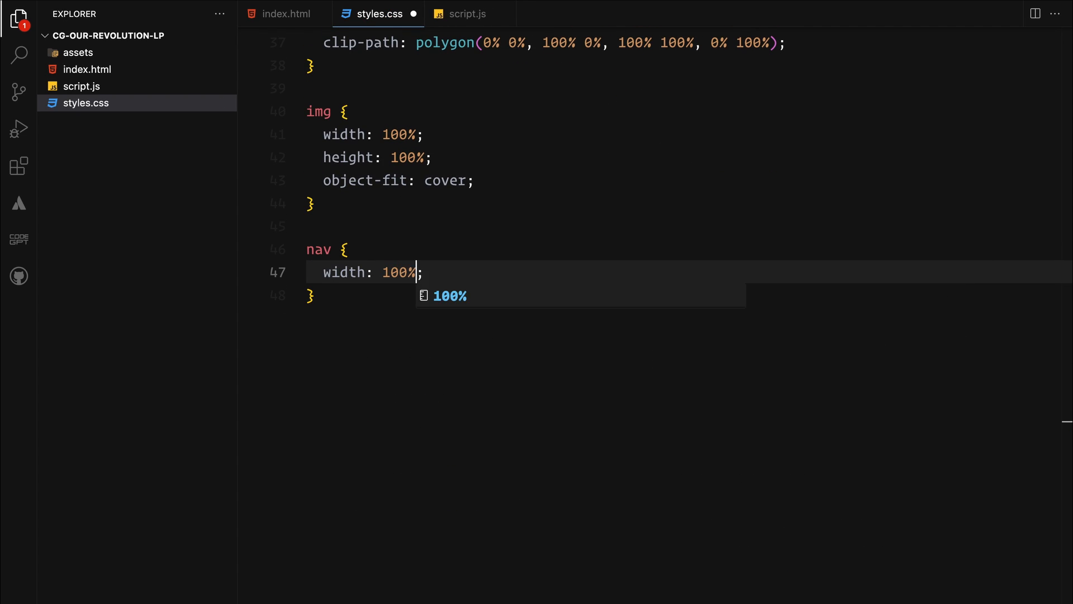
type("padding: 30px;")
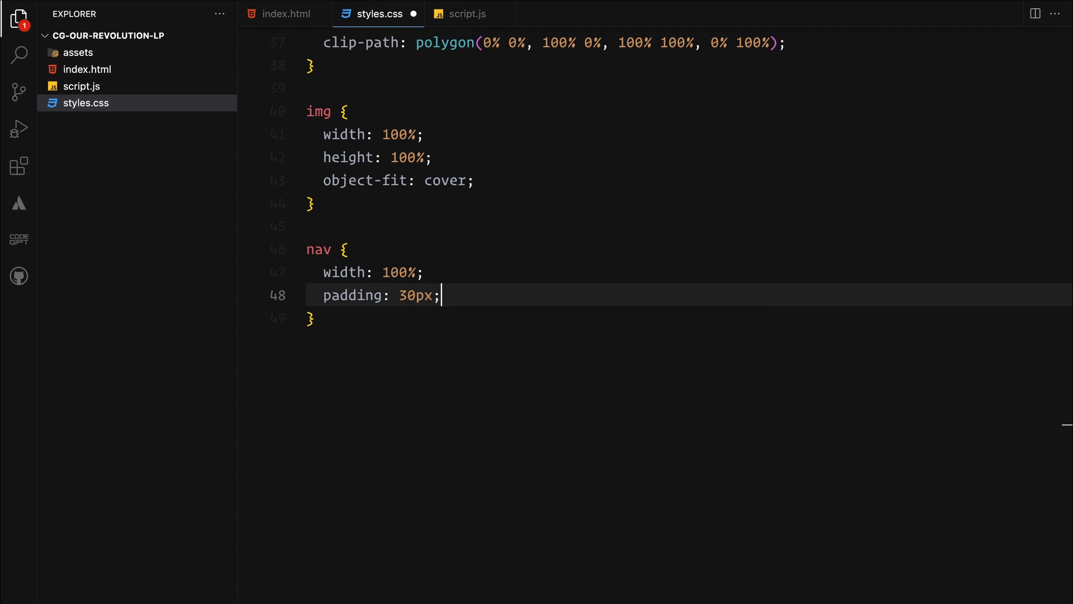
type("display: flex;")
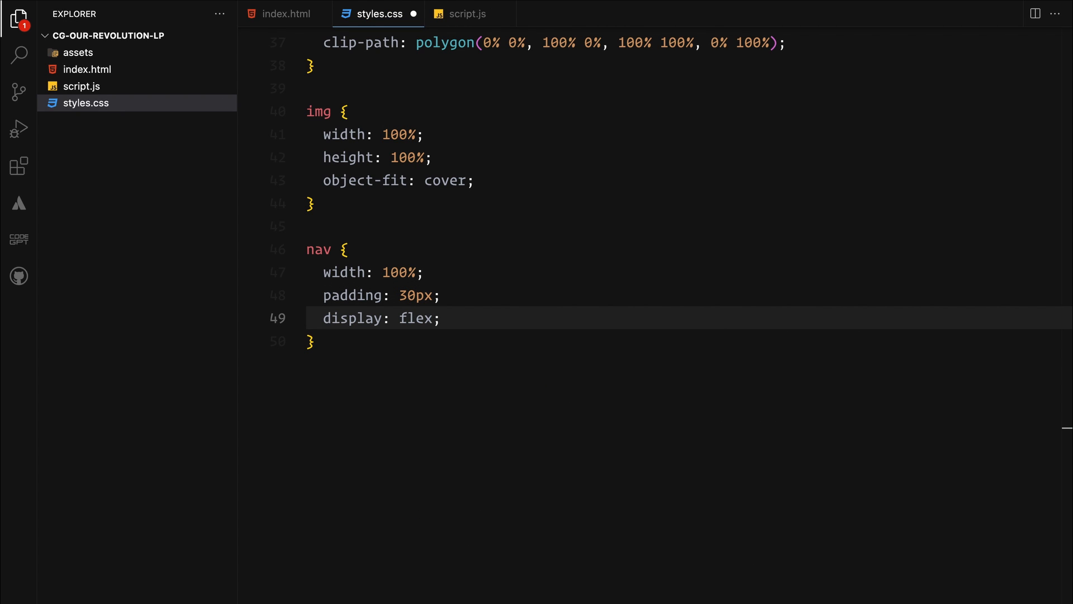
type("align-items: center;")
type("font-family: \"\";")
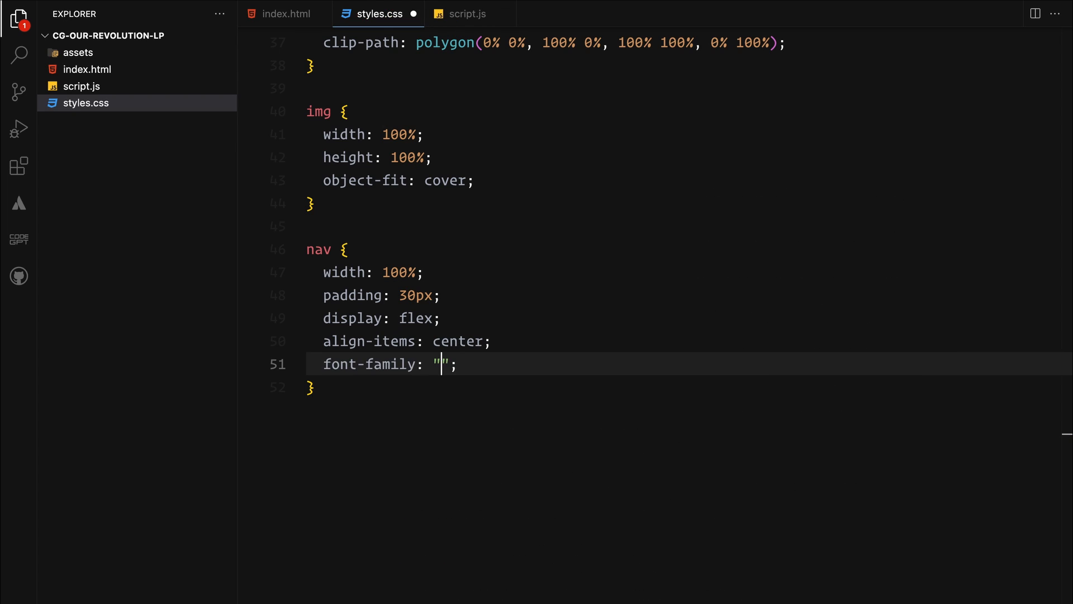
type("Neue Montreal")
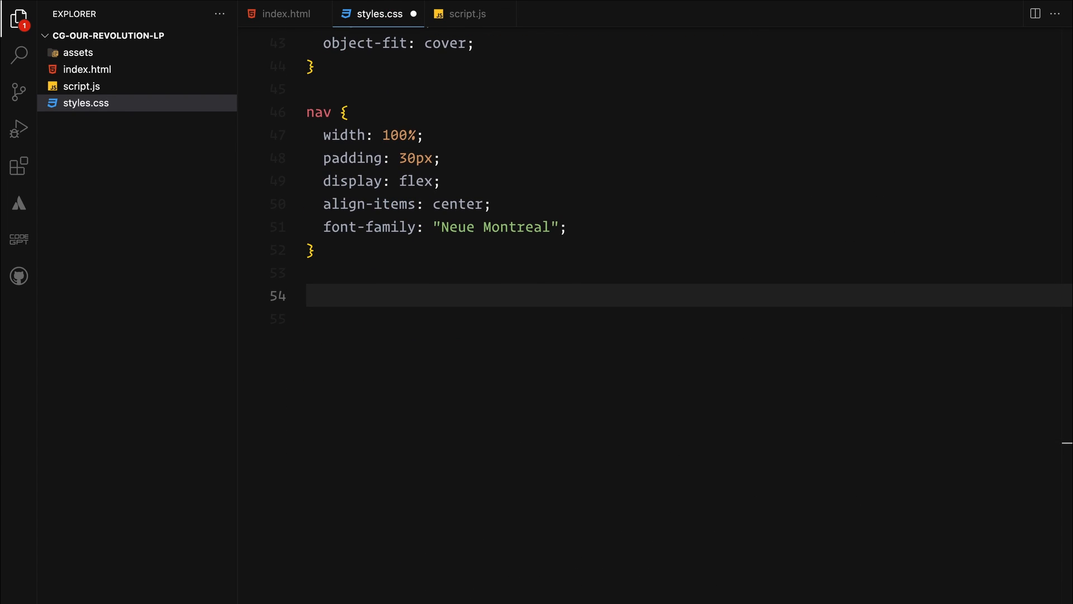
left_click(286, 13)
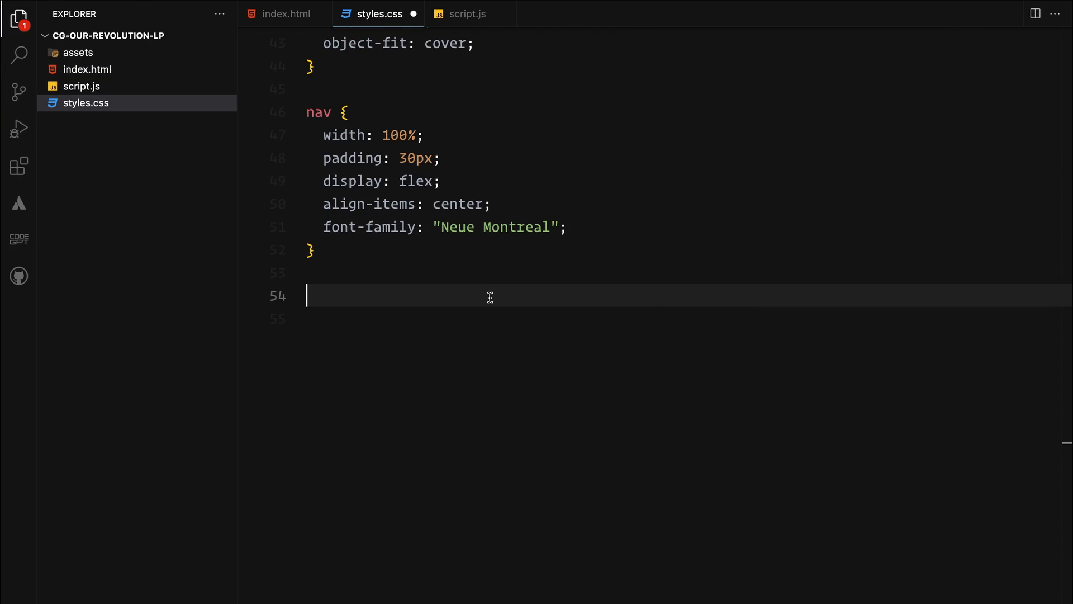
Add .nav-item with position: relative and flex: 1, and start the nth-child(2) selector.
type(".nav")
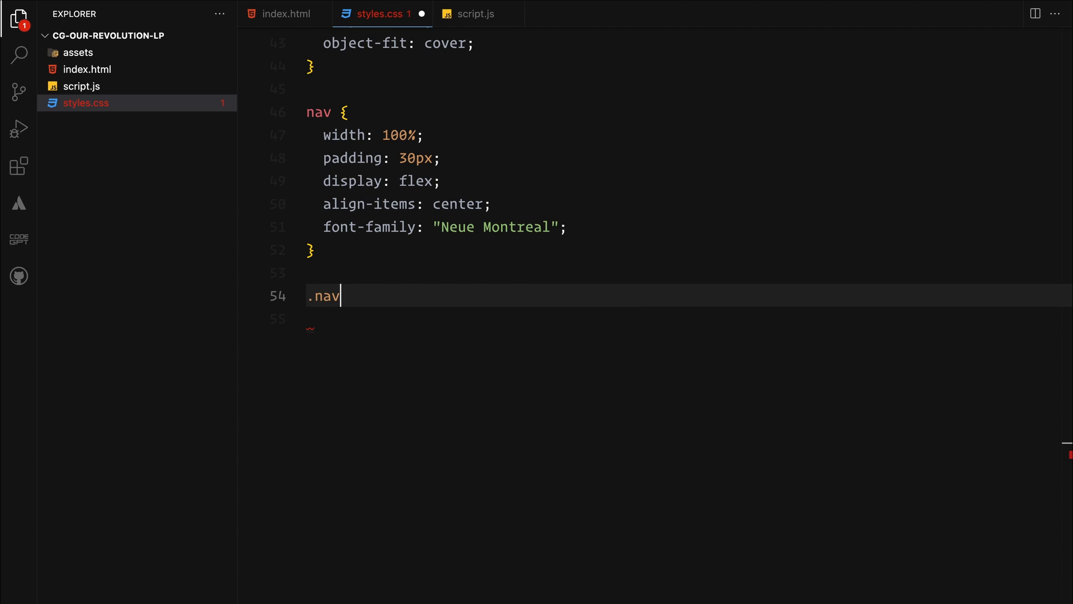
type("-item {")
left_click(687, 318)
type("position: relative;")
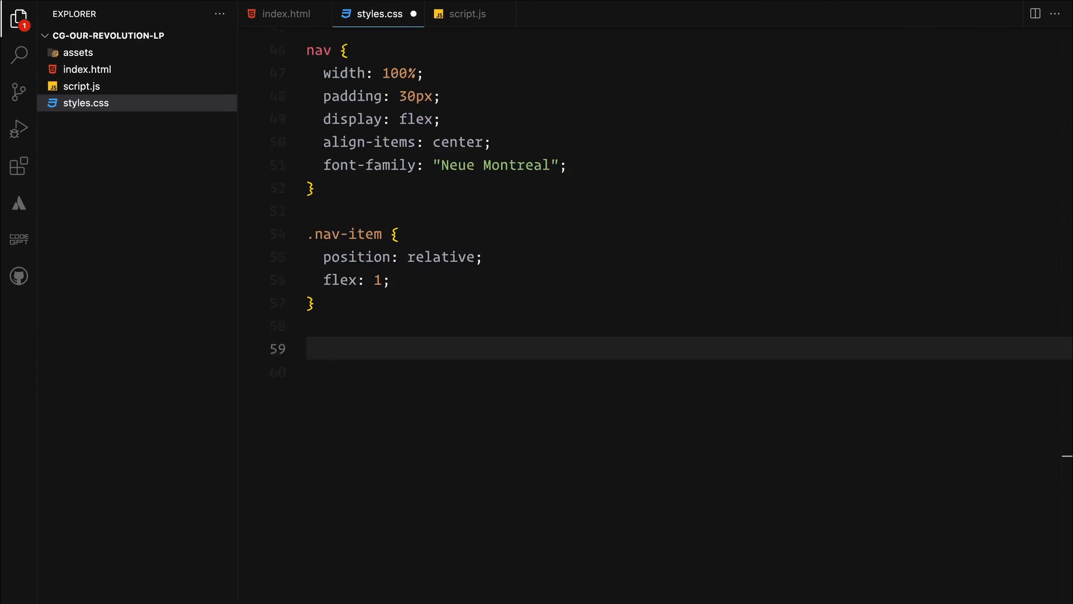
type(".nav-item")
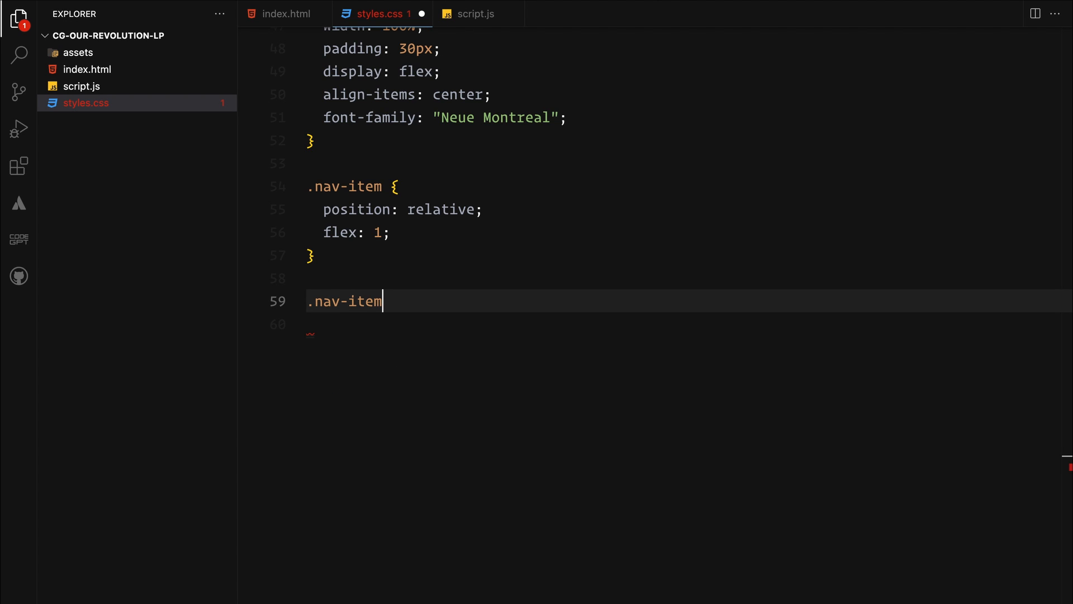
type(":nth-child(2)")
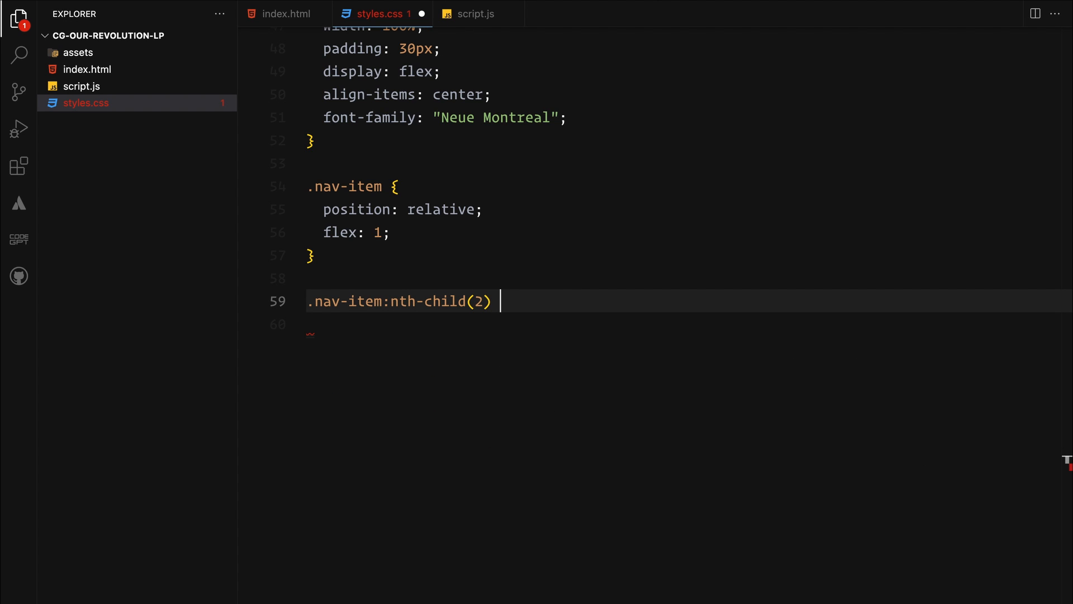
Center the second nav item in PP Editorial Old at 24px, weight 500.
type("{ text-align: c")
type("font-family: \"\";")
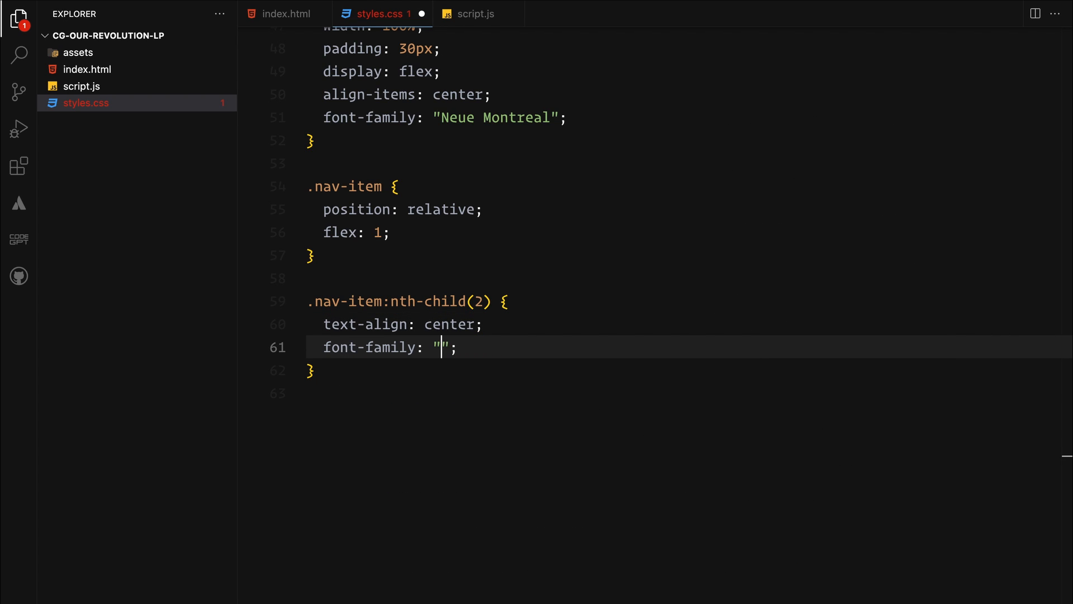
type("PP Edito")
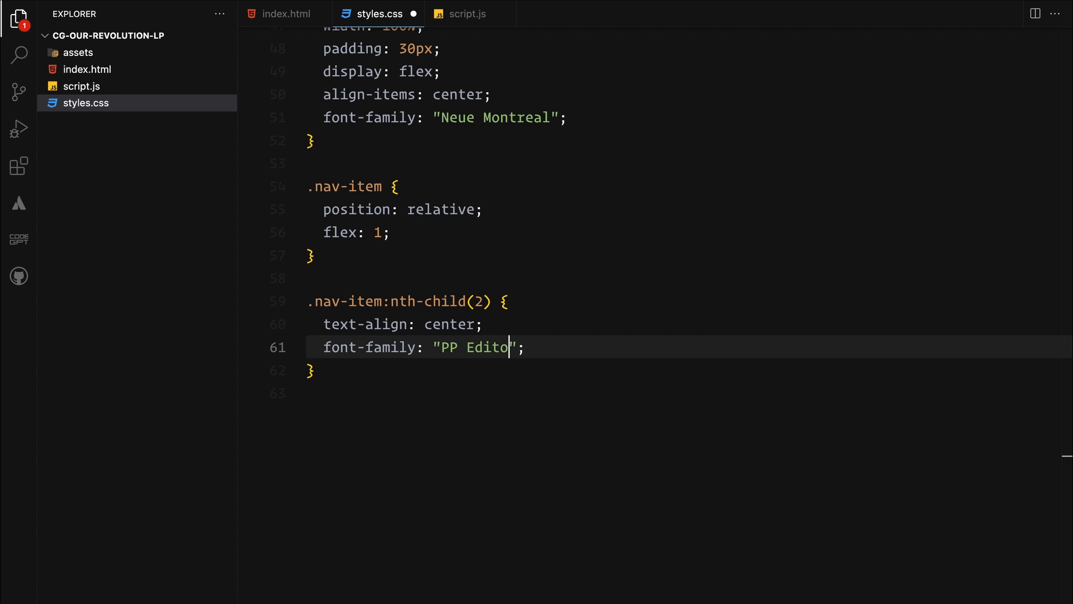
type("rial Old")
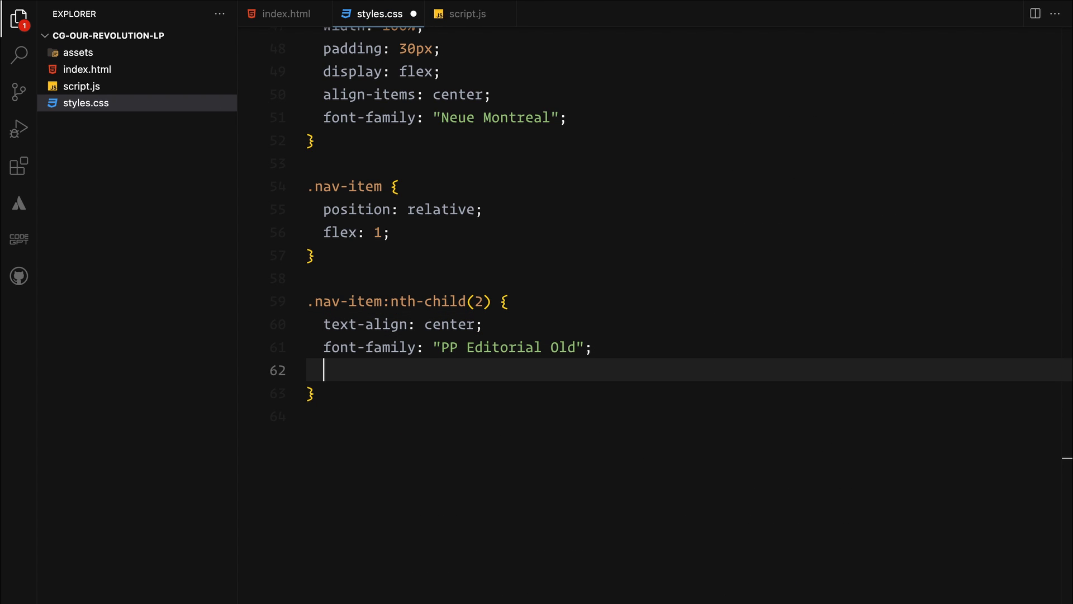
type("font-size: 24px;")
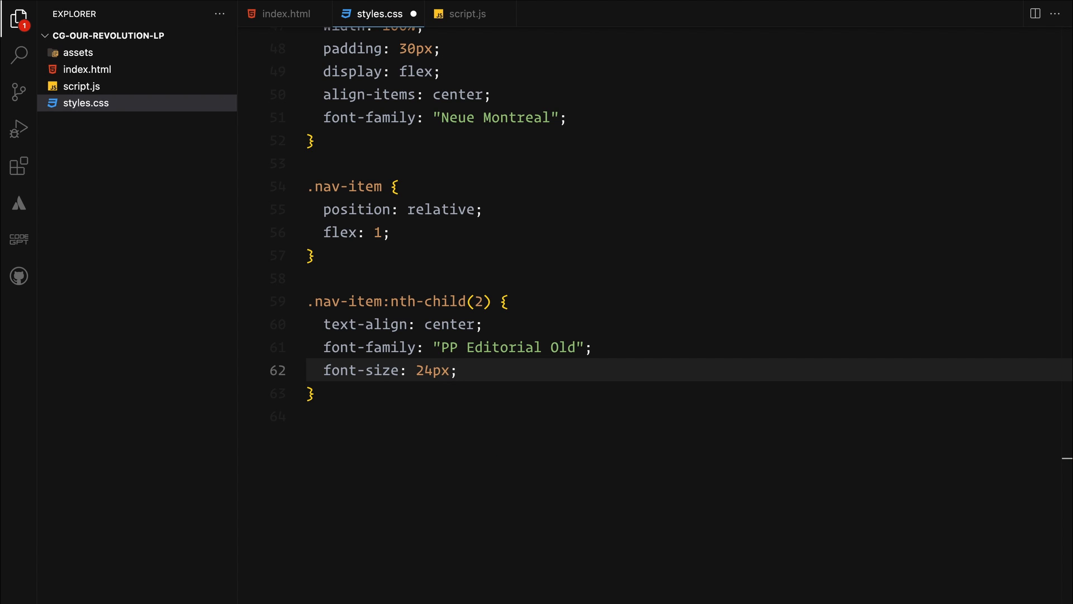
type("font-weight: 500;")
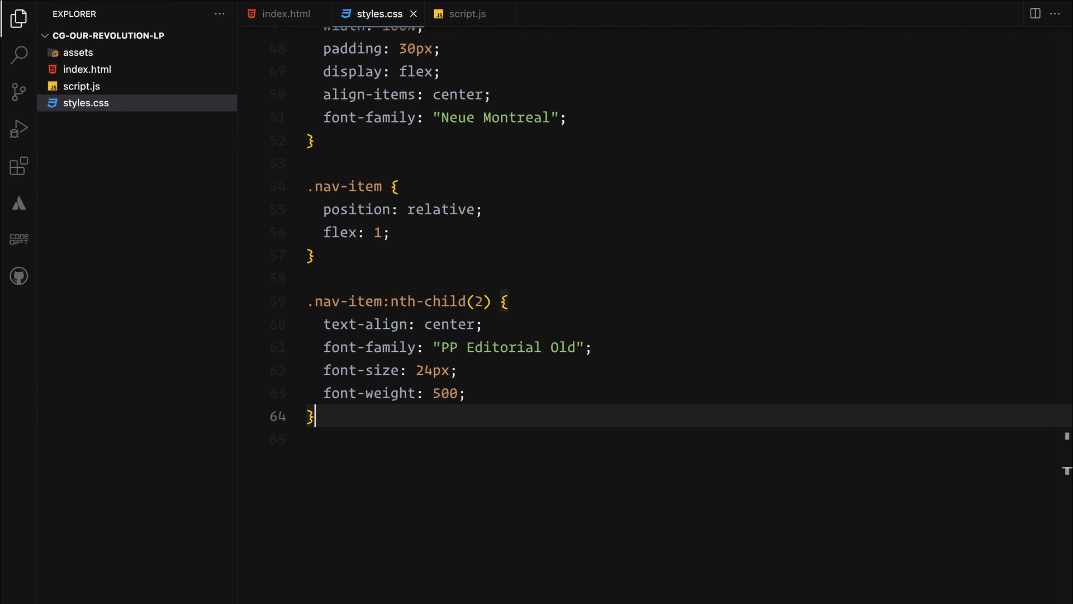
Right-align .nav-item:nth-child(3) and set #logo a to text-transform: none.
type(".na")
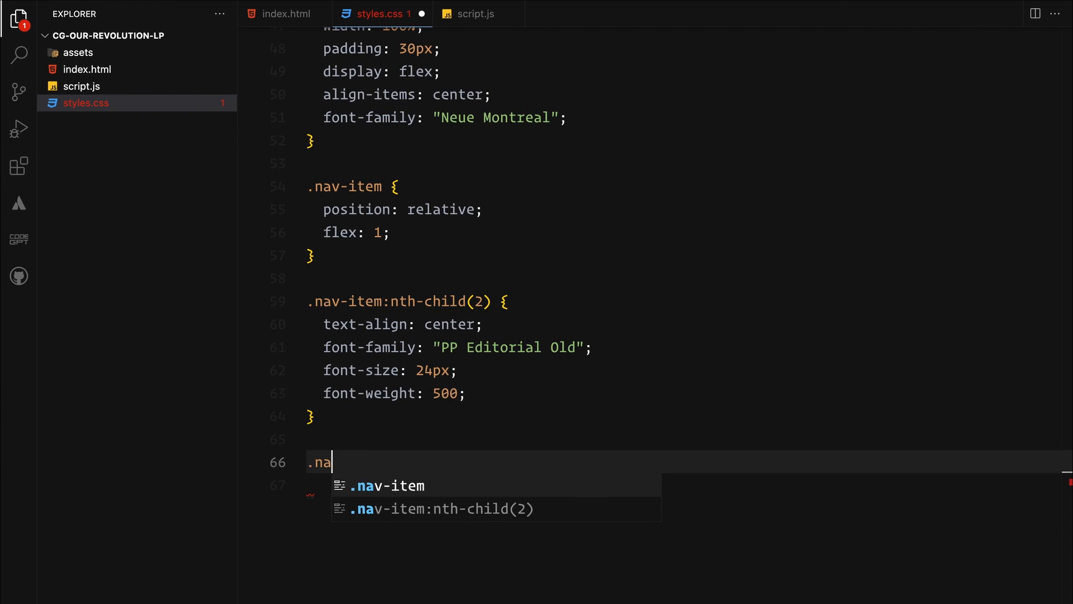
type("v-item:nth-child(3) {")
left_click(687, 485)
type("text-align: right;")
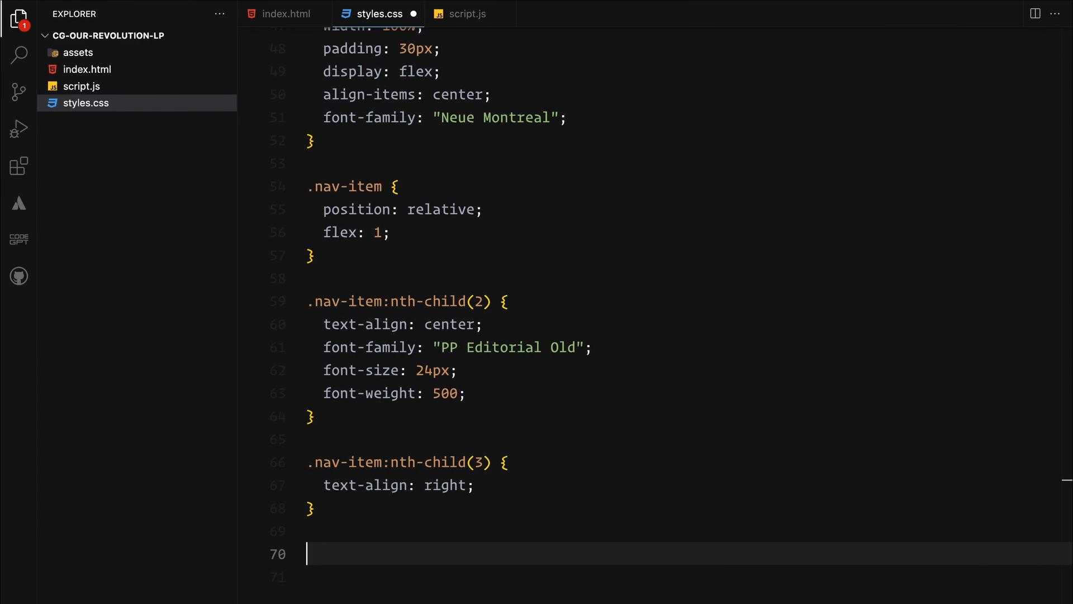
type("#logo")
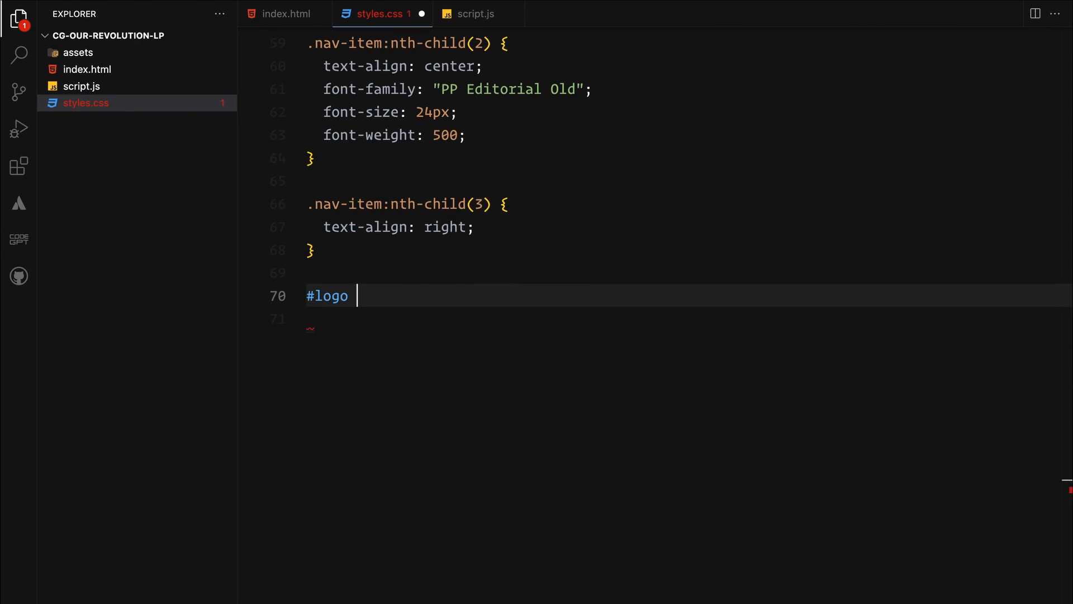
type("a {")
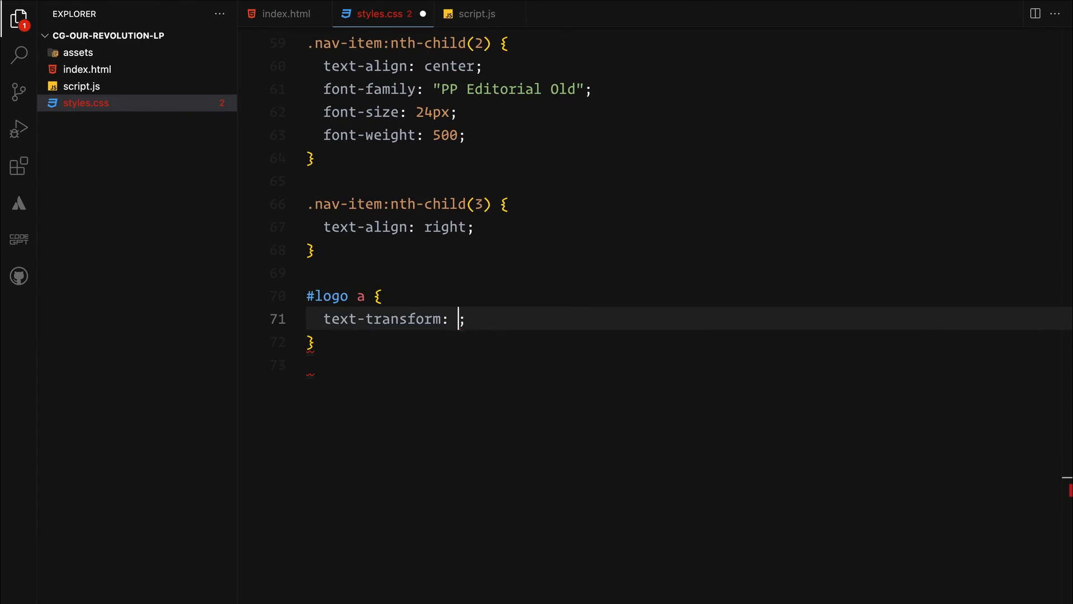
type("none")
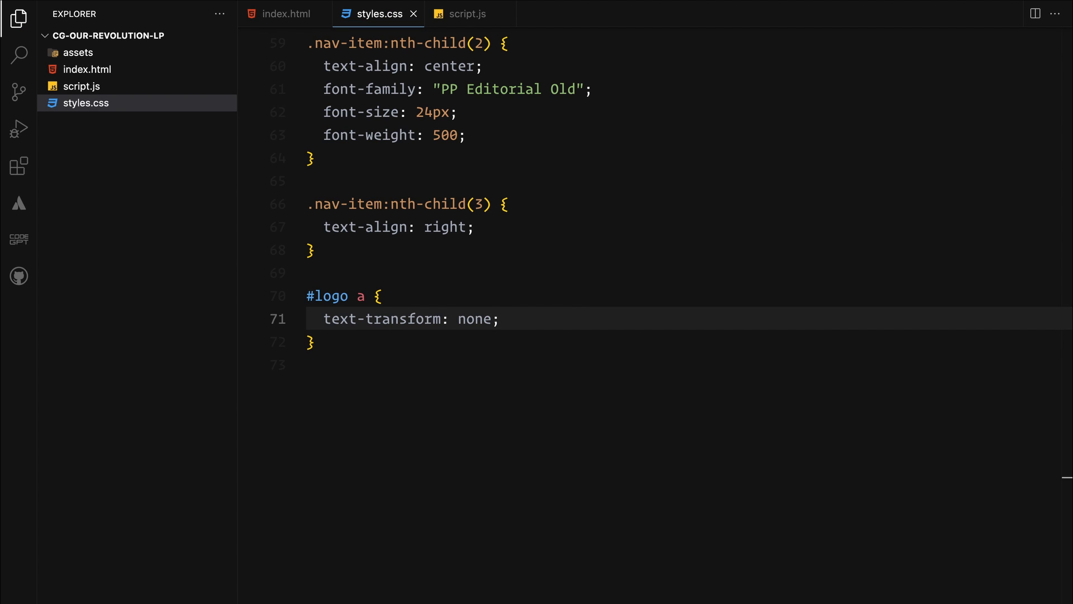
Start an a rule with text-decoration: none and an uppercase text-transform.
type("a {")
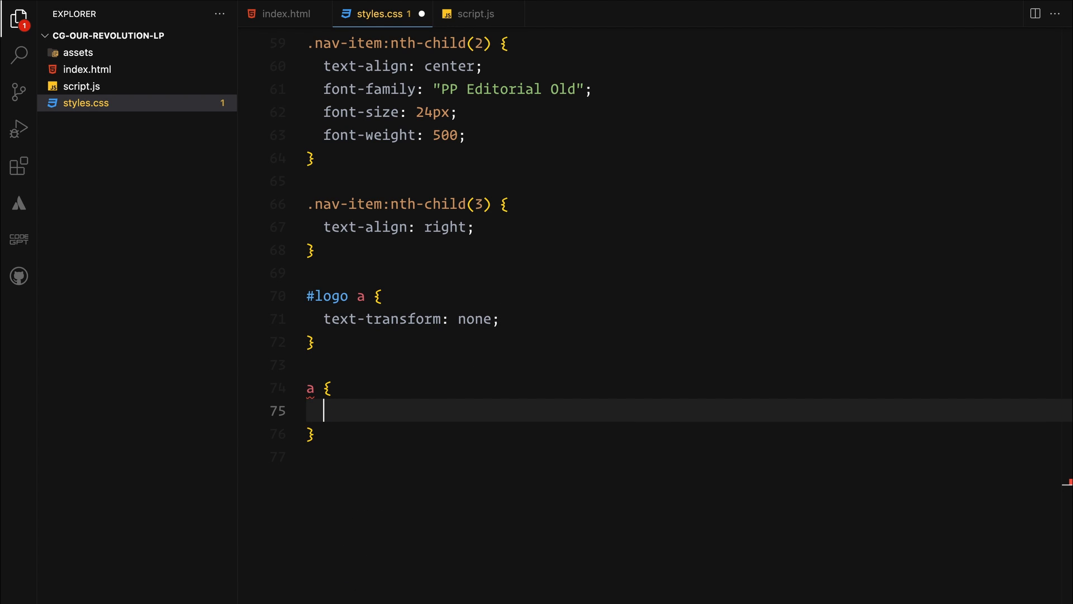
type("text-decoration: none;")
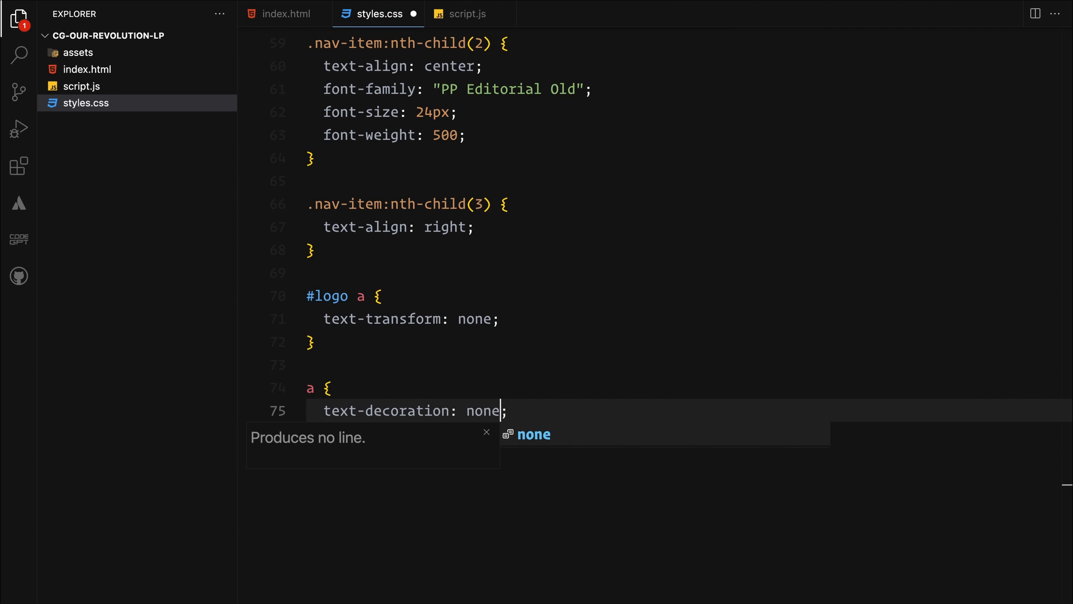
type("text-transform: uppercase;")
type("top: ;")
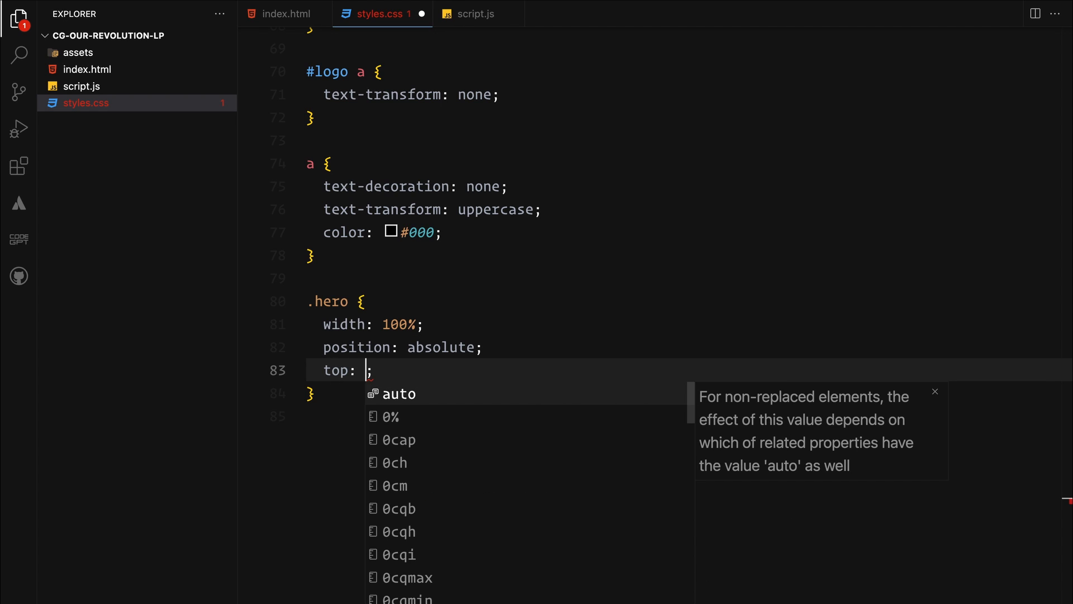
Write .hero at top 45%, text-transform uppercase, font-family PP Migra, and save.
type("45%;")
type("transform: translateY(-50%);")
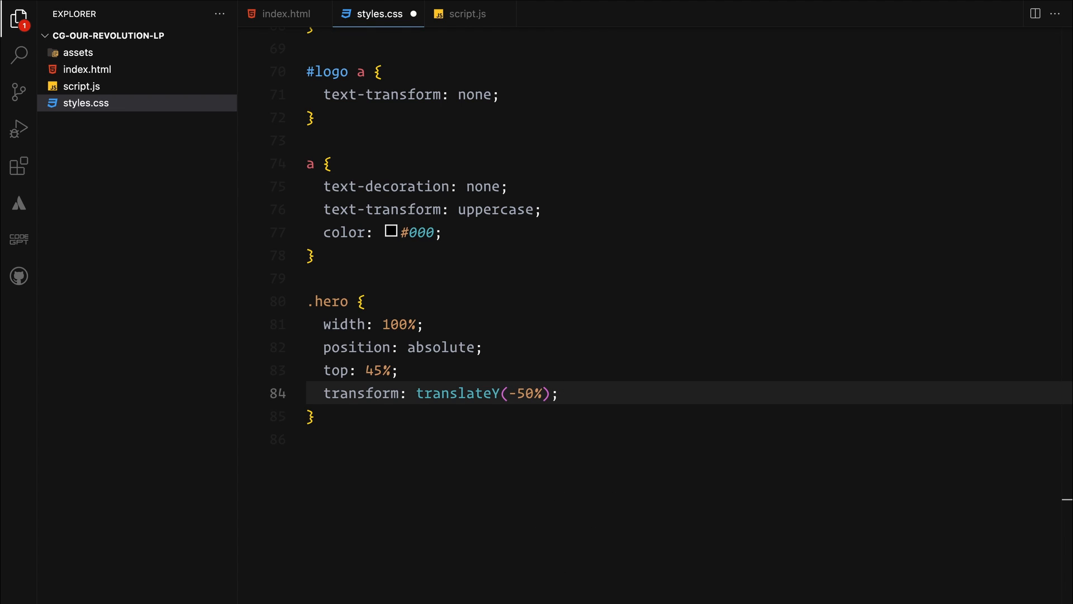
type("text-transform: uppercase;")
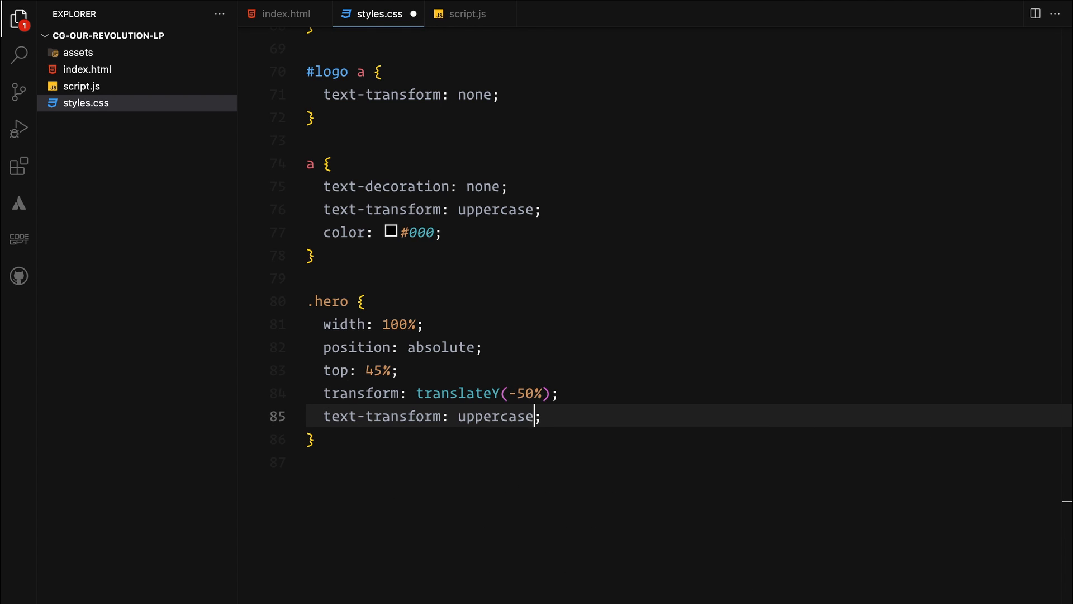
type("fontf")
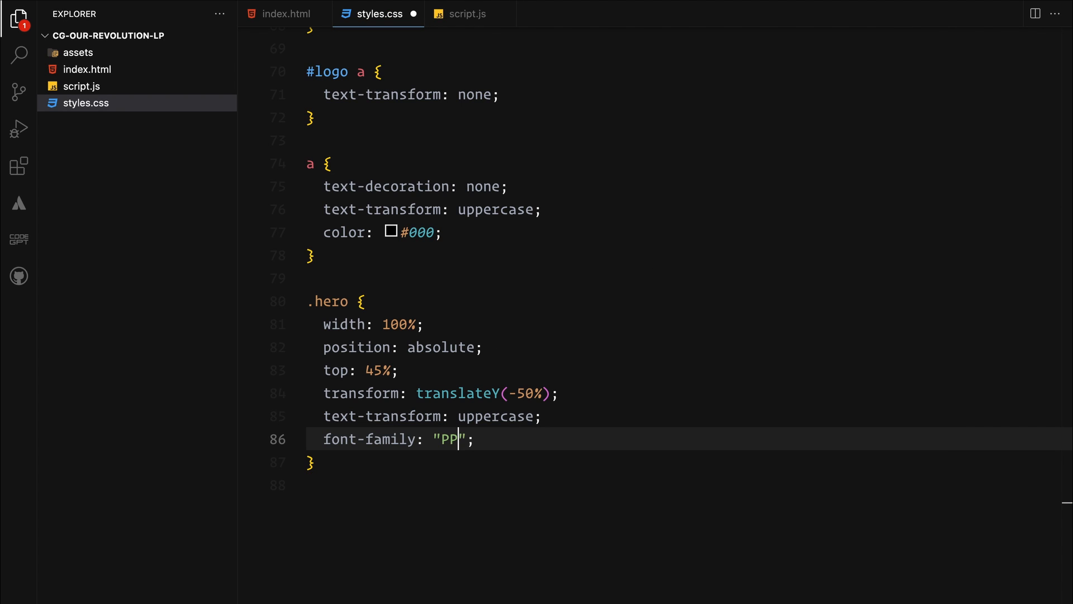
type("Migra")
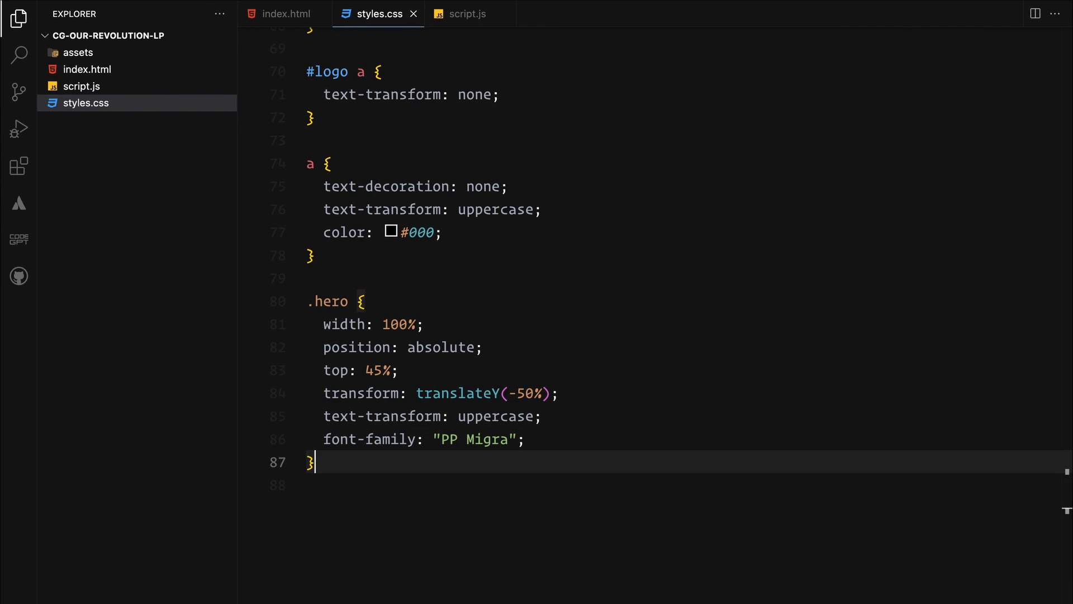
Add .h1 with clip-path polygon, h1 with line-height 85%, and h1 span in Sharp Grotesk; save.
type(".h1 {")
type("font-size: 4vw;")
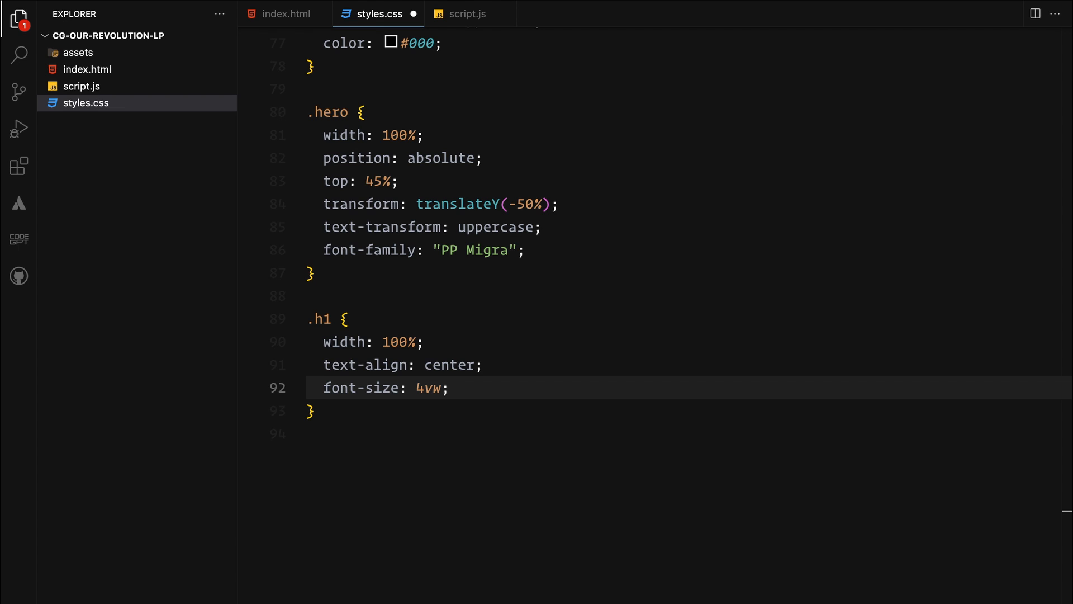
type("clip-path: polygon(0% 0%, 100% 0%, 100% 100%, 0% 100%);")
type("font-weight: 400;")
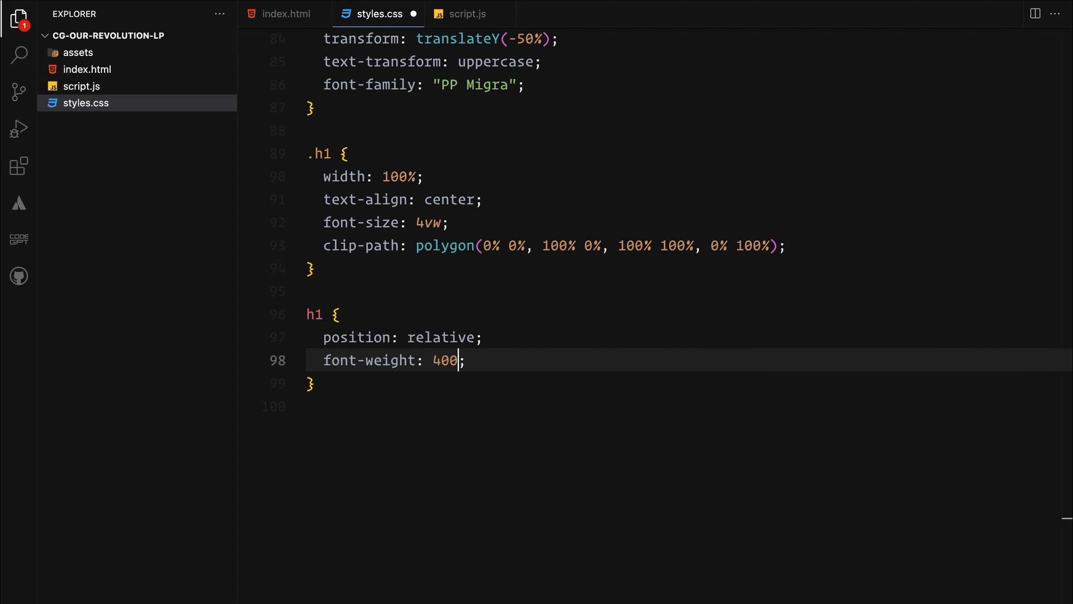
type("line-height: 85%;")
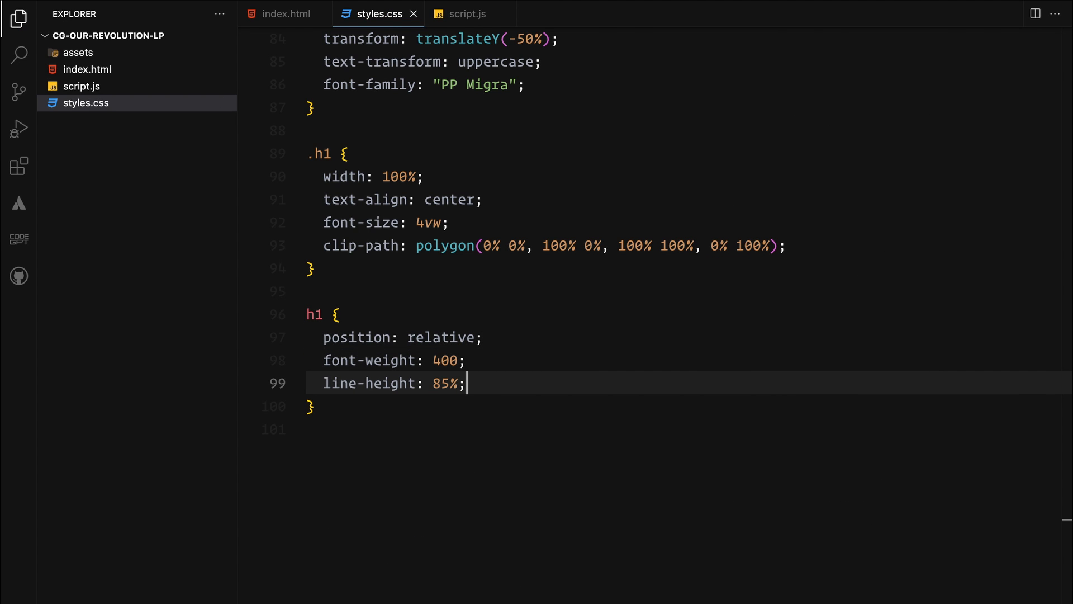
type("h1 span {")
type("font-family: \"Sharp G\";")
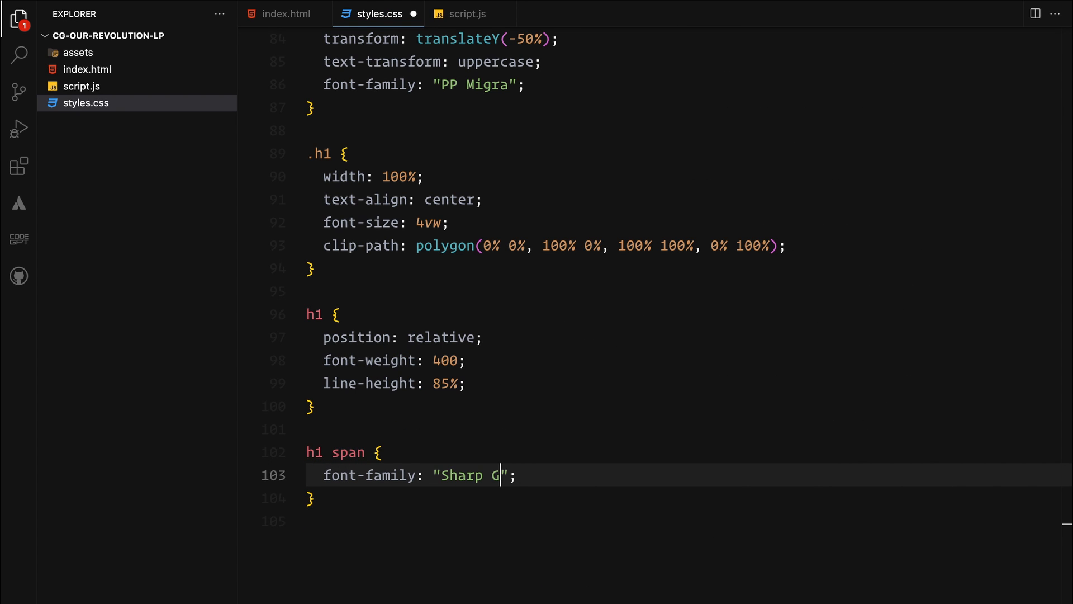
type("rotesk\";")
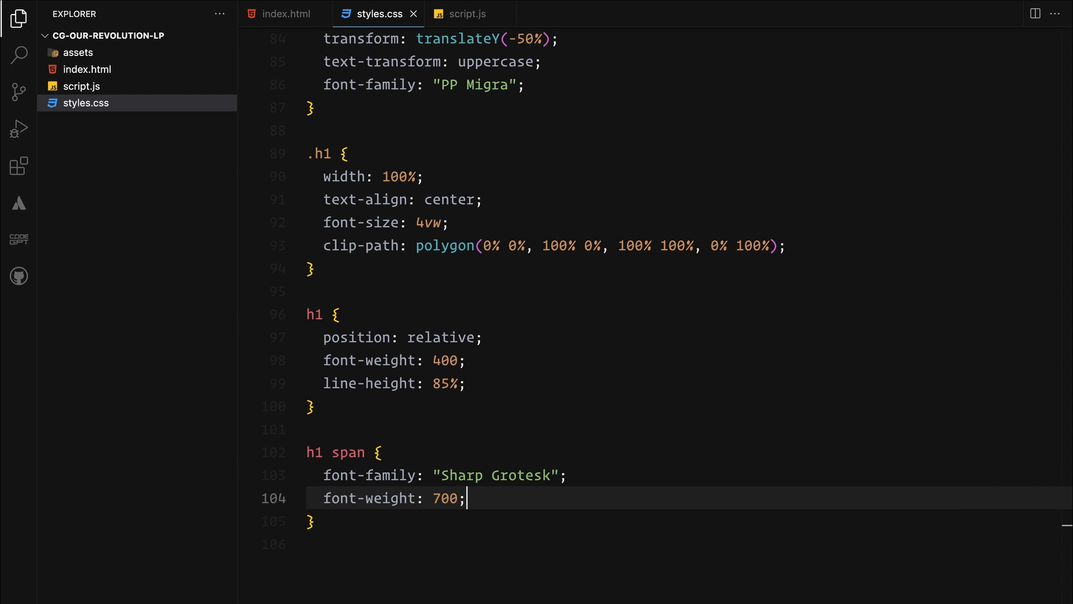
mouse_move(277, 14)
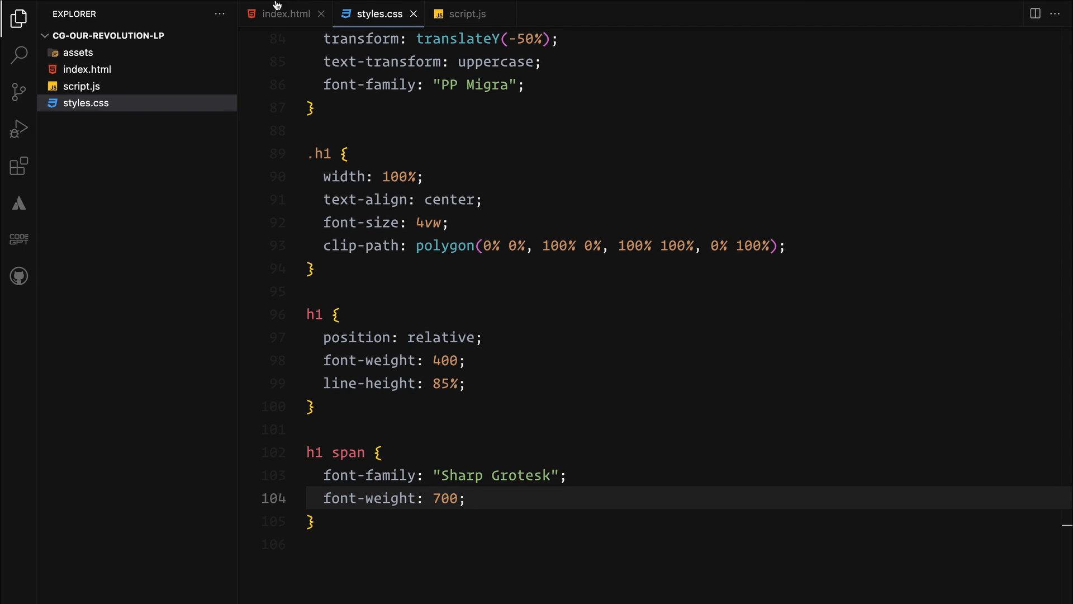
left_click(285, 13)
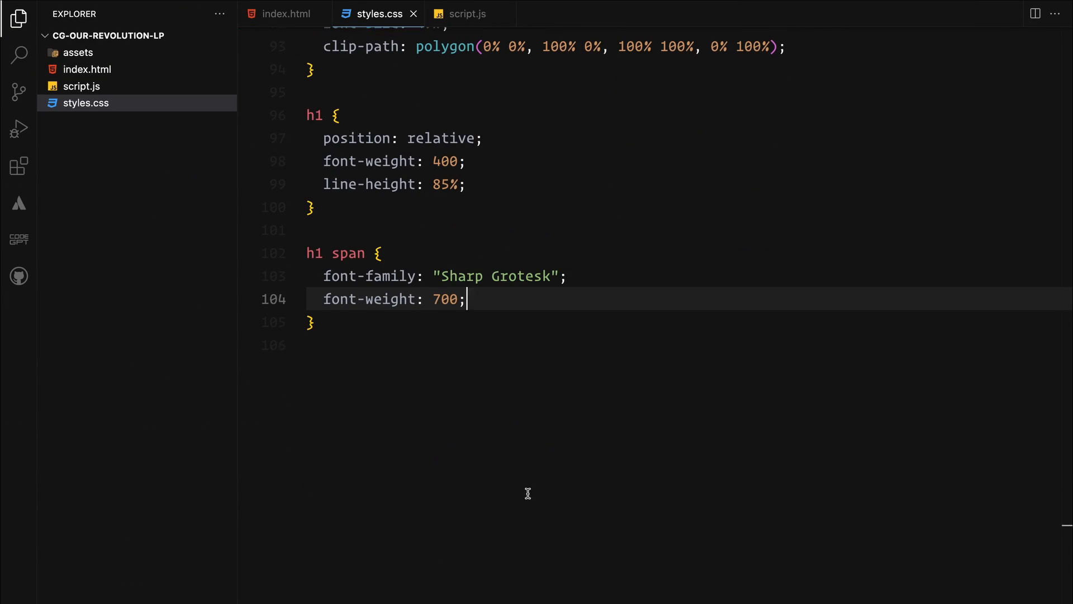
Begin the footer rule: width 100%, position absolute, bottom/right 30px, display flex.
type("footer {")
type("width: 100;")
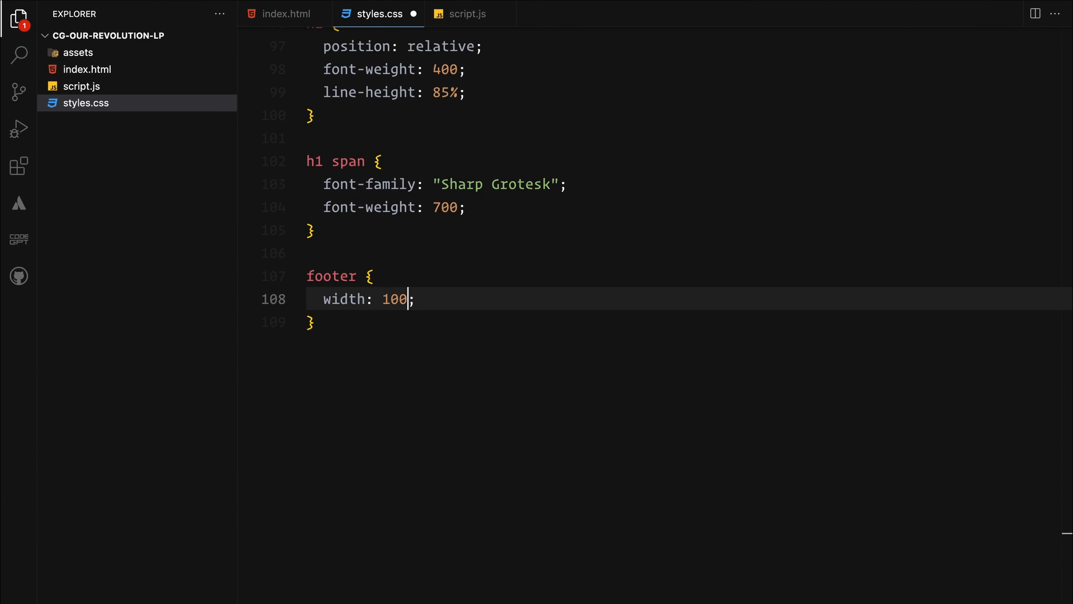
type("%;")
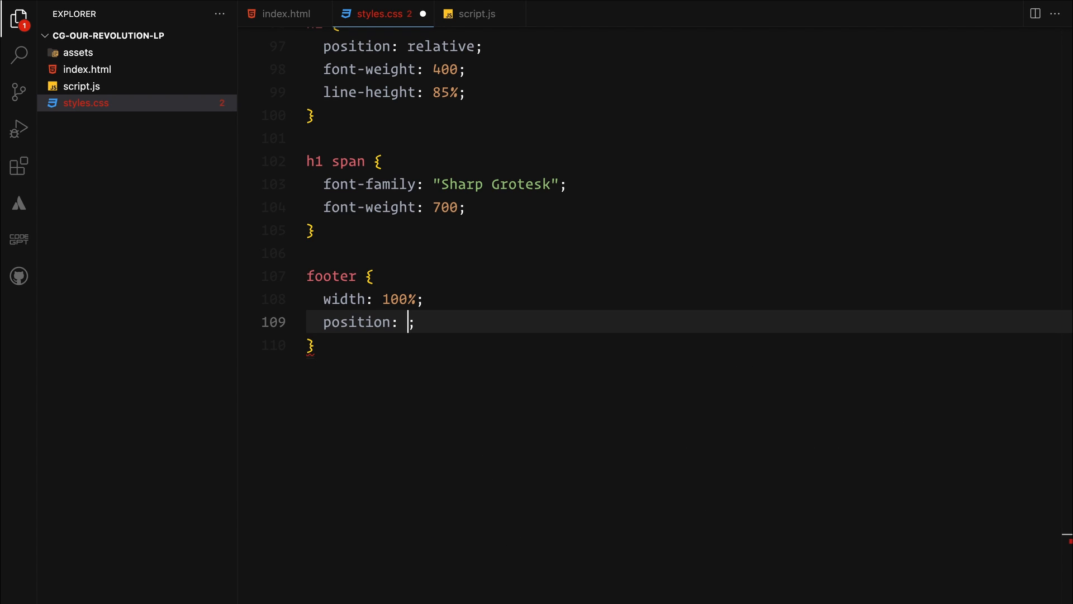
type("absolute;")
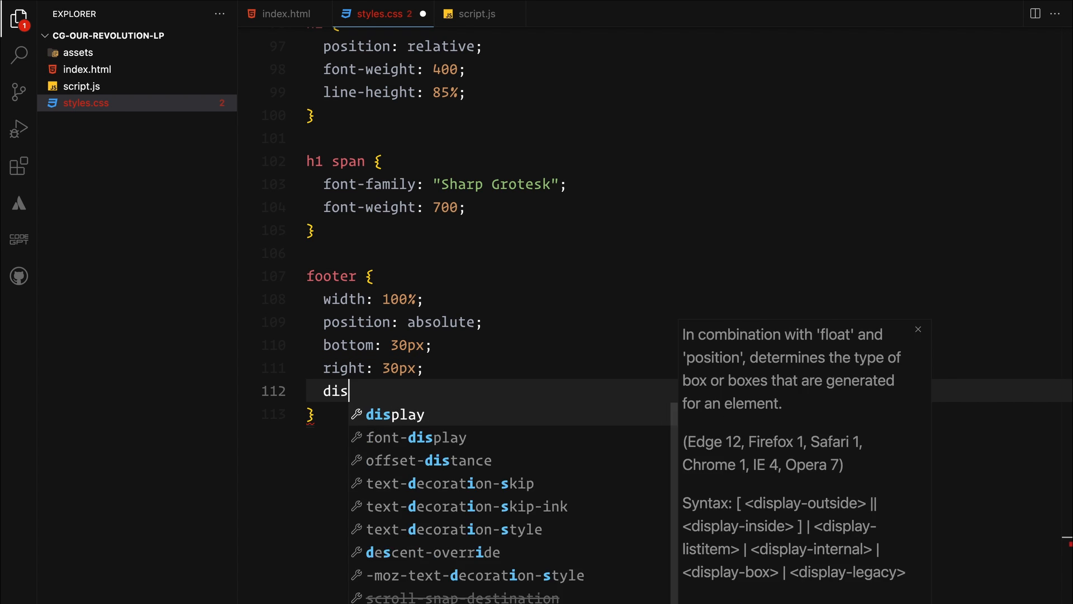
type("display: flex;")
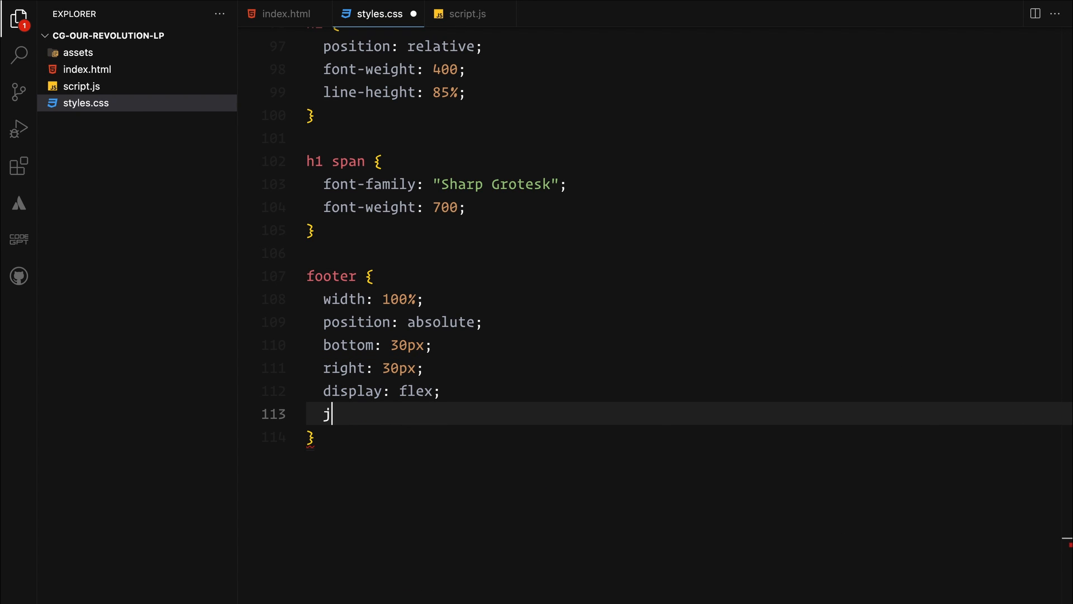
Finish footer with justify-content flex-end, gap 10px and a full clip-path polygon, then start an .item rule.
type("ustify-content: flex-end;")
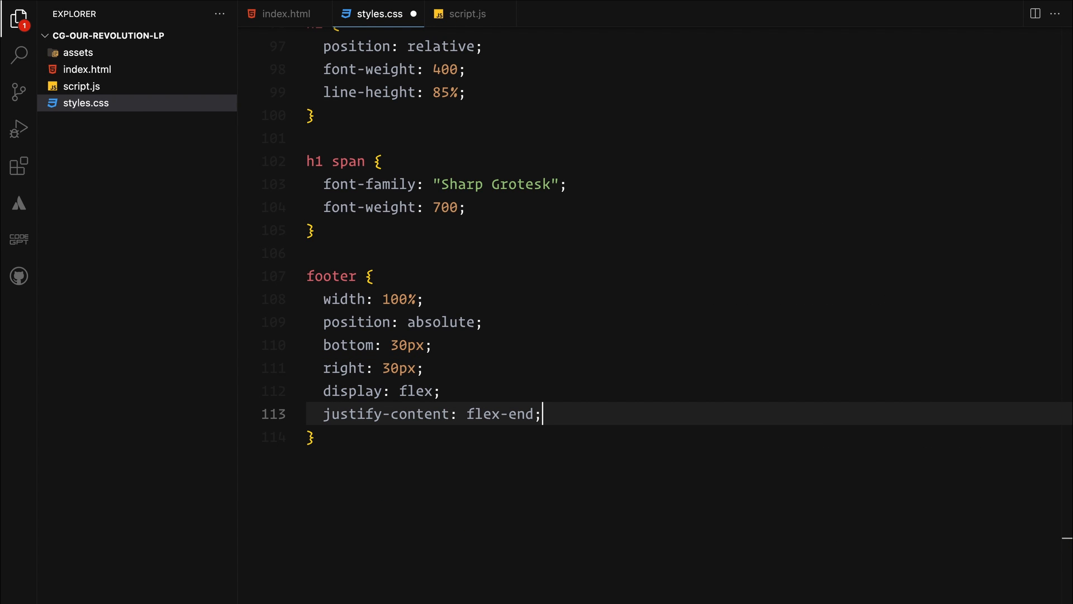
type("gap: 10px;")
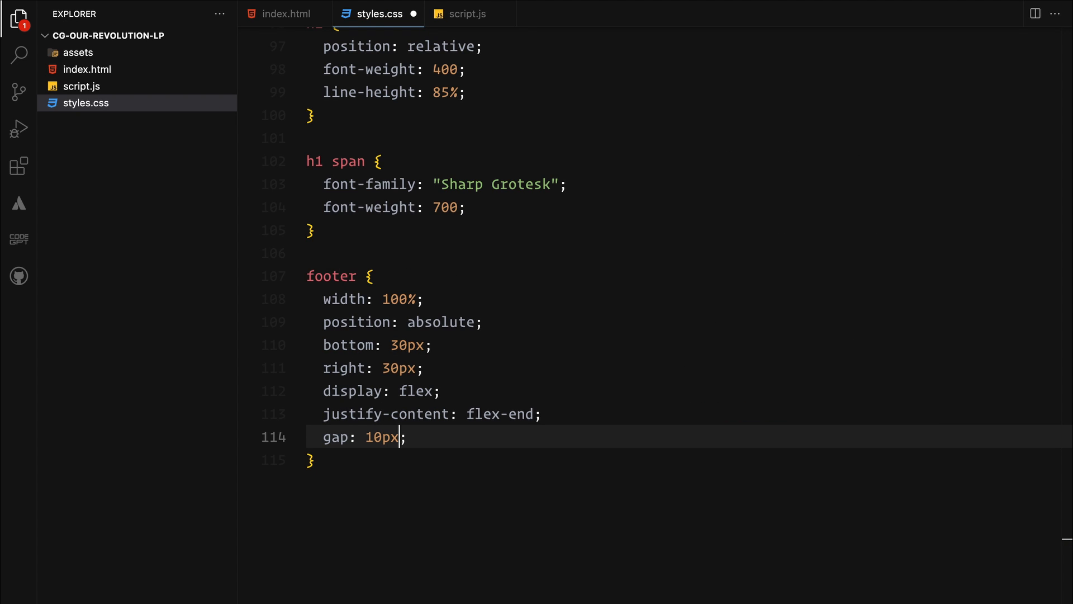
type("clip-path: polygon(0% 0%, 100% 0%, 100% 100%, 0% 100%);")
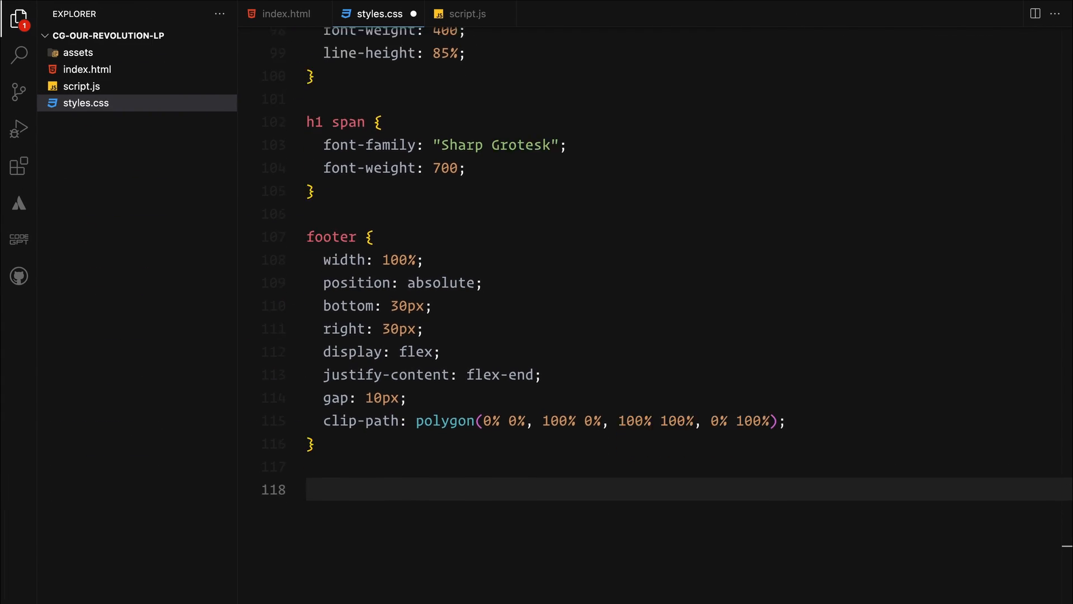
type(".item {")
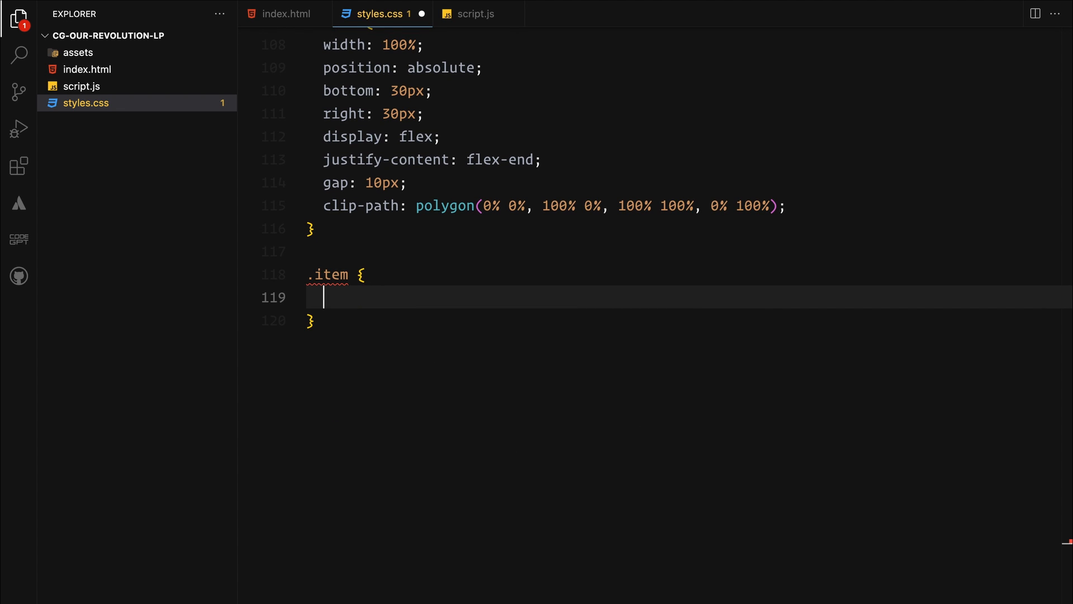
Give .item position relative, width 100px and begin its height property.
type("position: relative;")
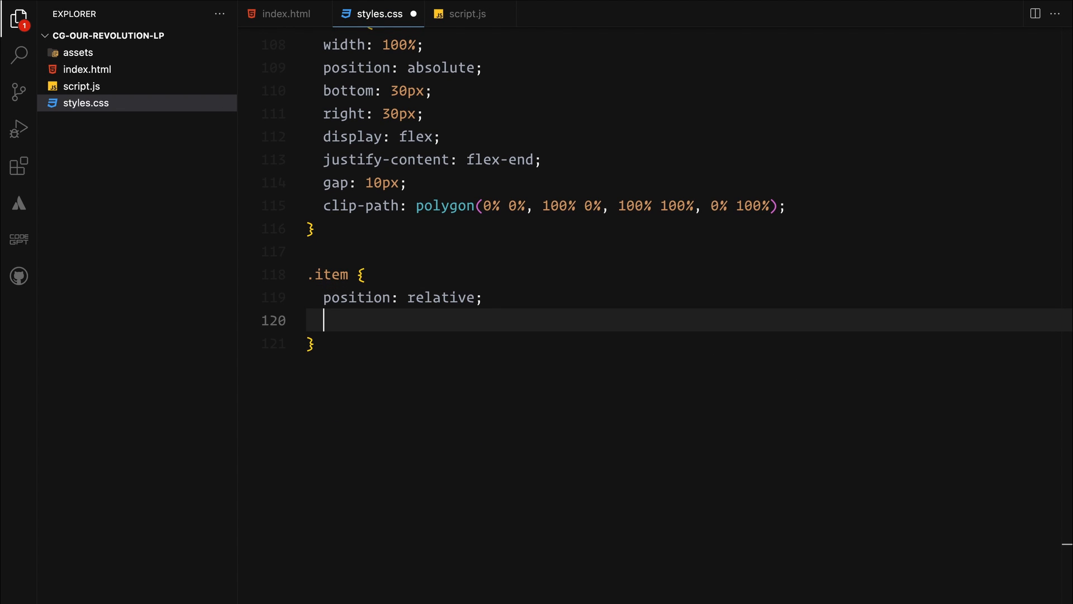
type("width: 100px;")
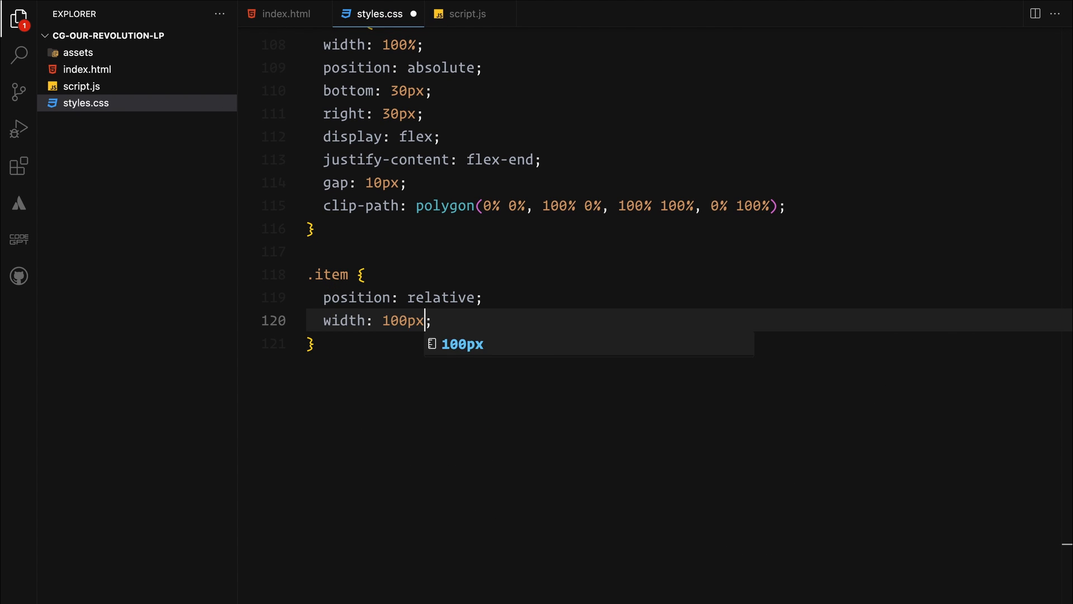
type("hei")
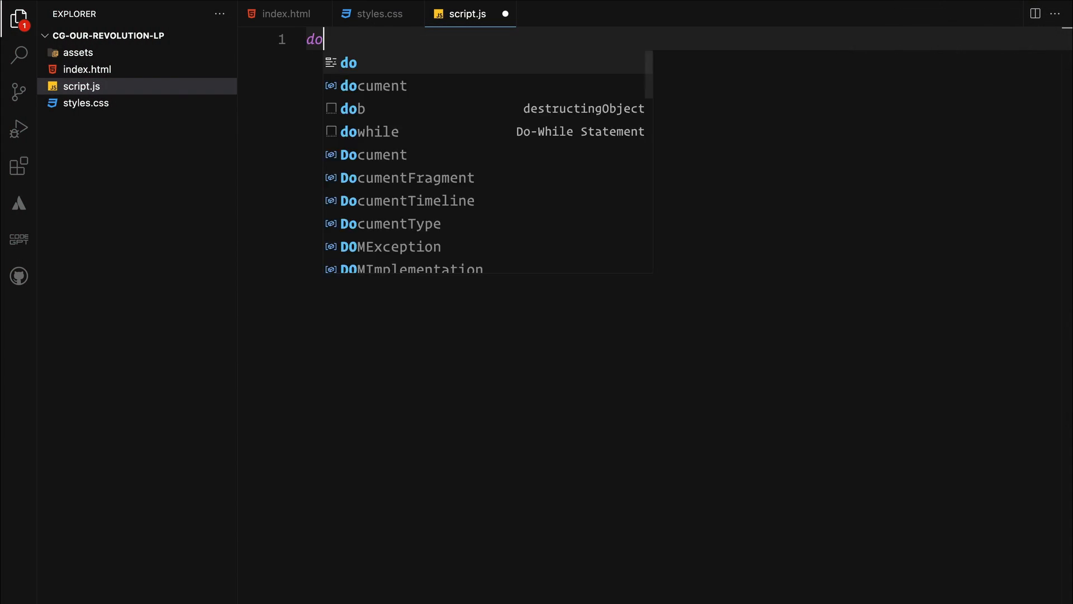
Write a document DOMContentLoaded listener wrapping the GSAP setup code.
type("document.addEventListener(")
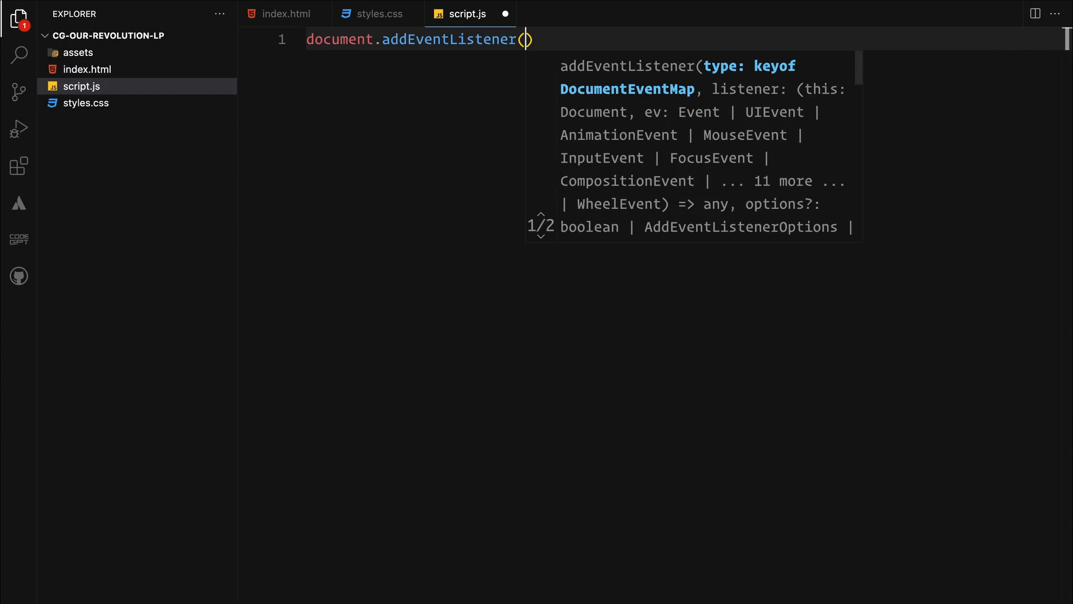
type("\"DOMContentLoaded\"")
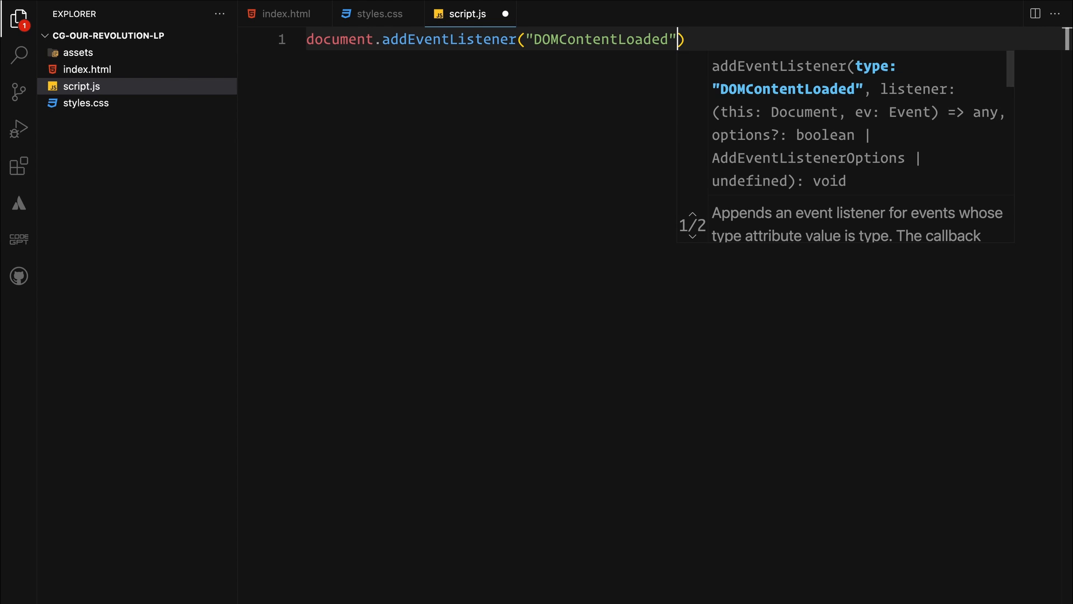
type(", function()")
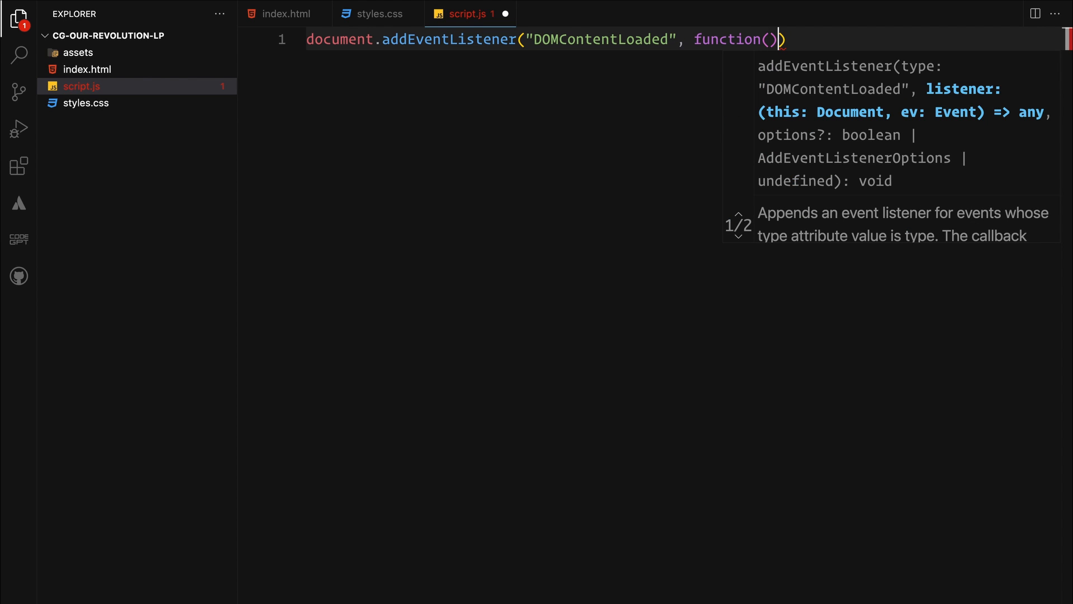
type("{")
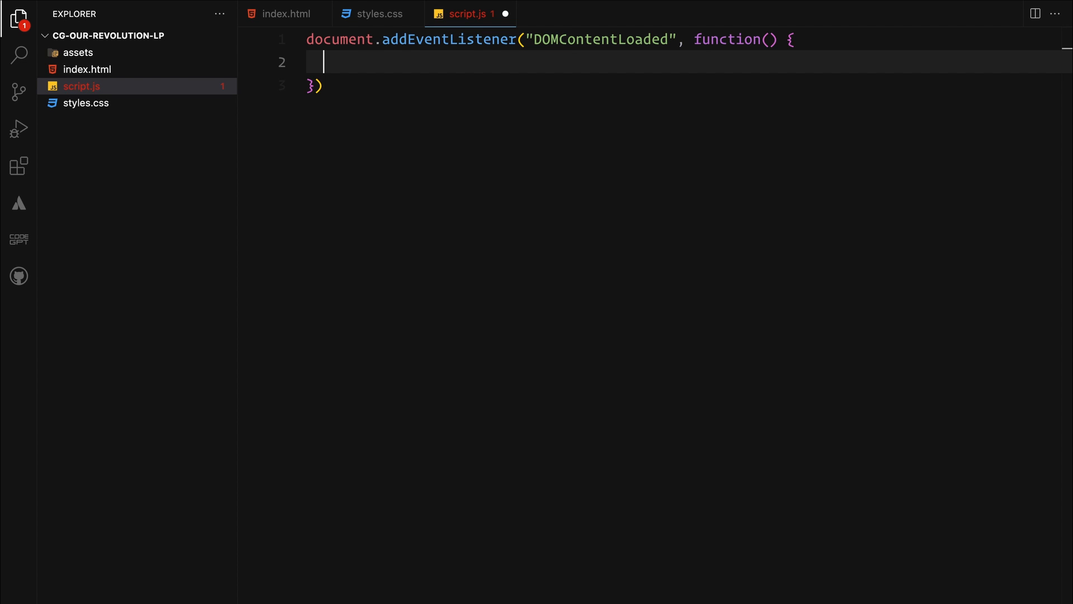
type("gsap.set(\".img\", { y: 500 });")
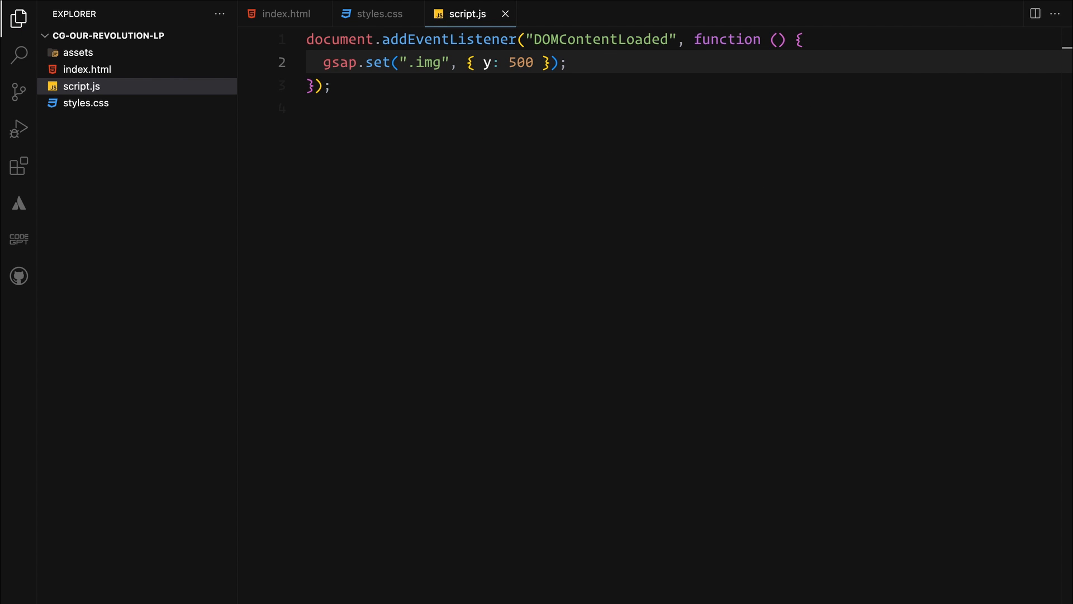
Add gsap.set calls for .loader-imgs, .nav-item (opacity 0) and h1, .item, footer, then declare const tl = gsap.timeline.
type("gsap.set(\"\")")
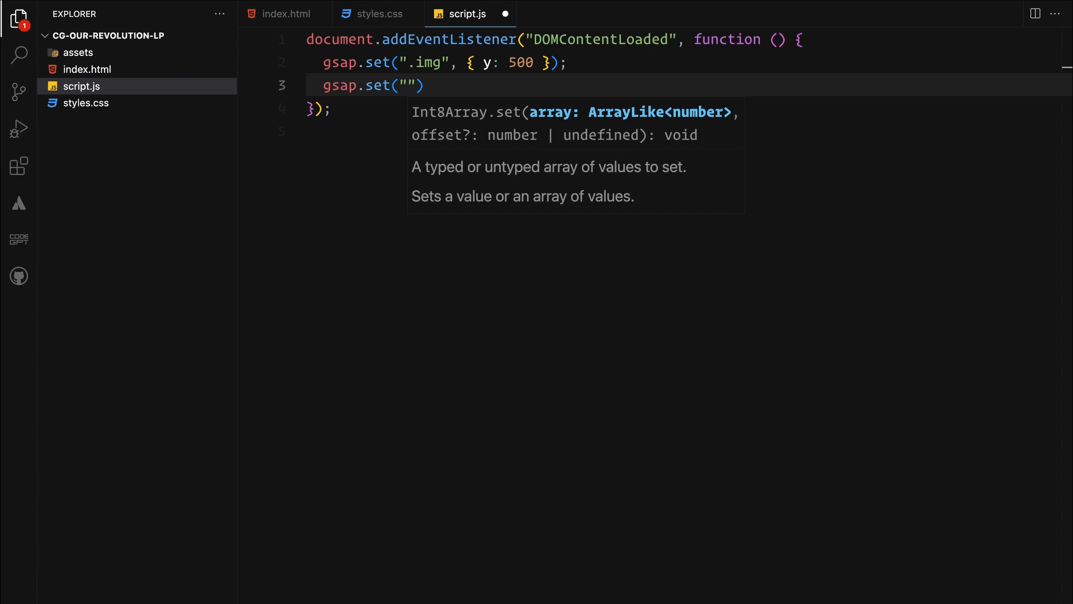
type(".loader-imgs\", {}")
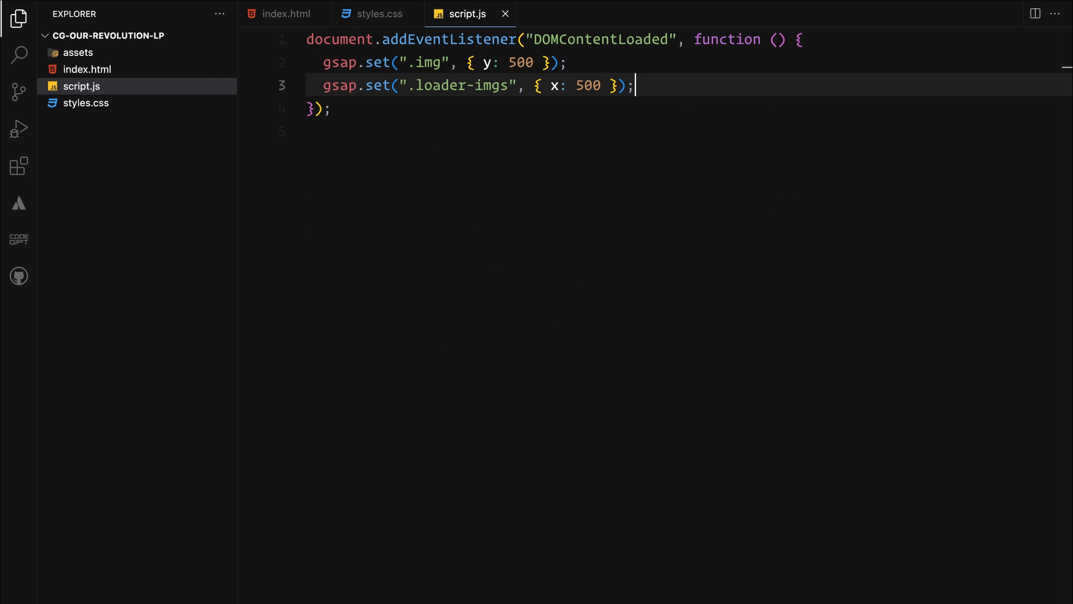
type("gsap.set(")
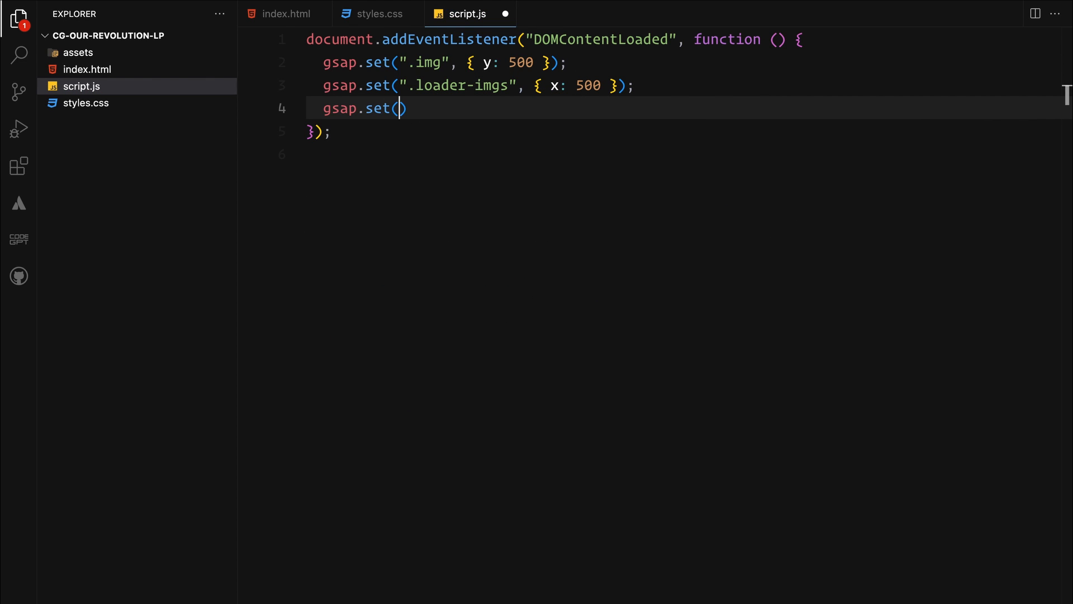
type("\".nav-item\", {y: 25,")
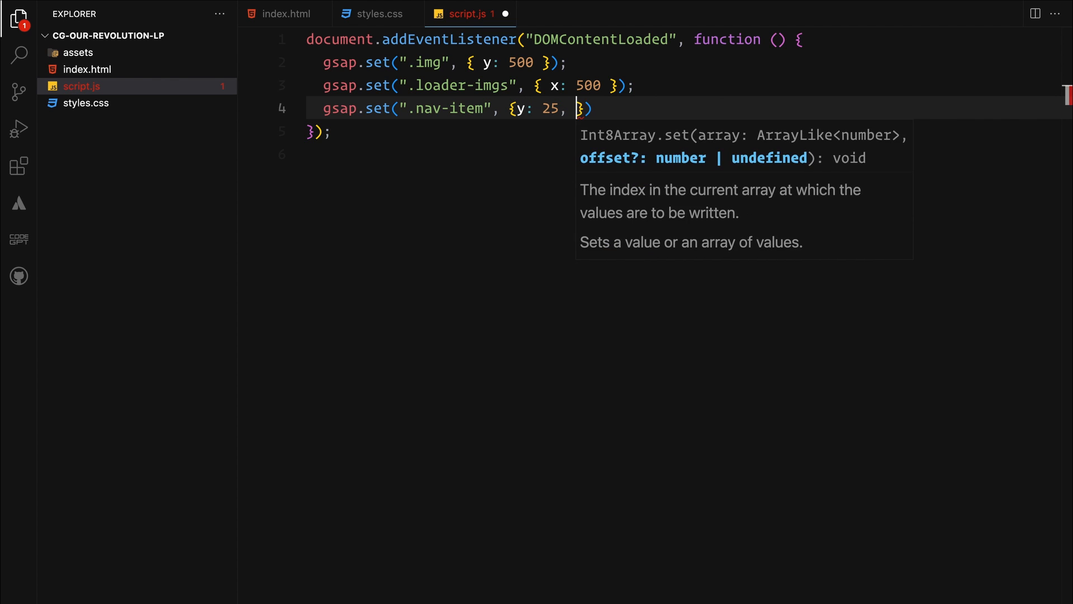
type("opacity: 0")
type("gsap.set(\"h")
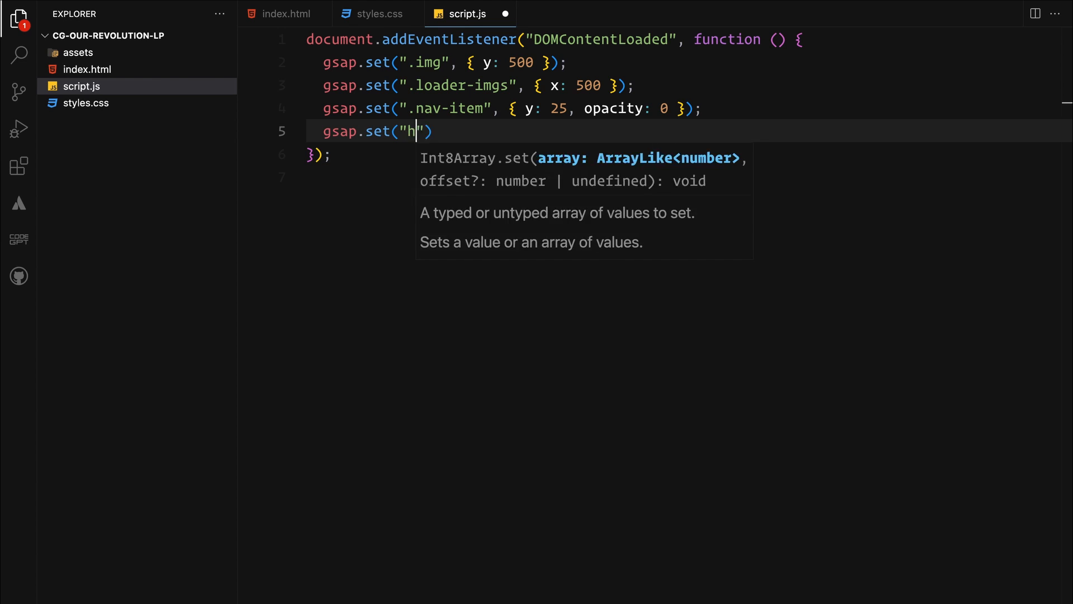
type("1, .item, footer")
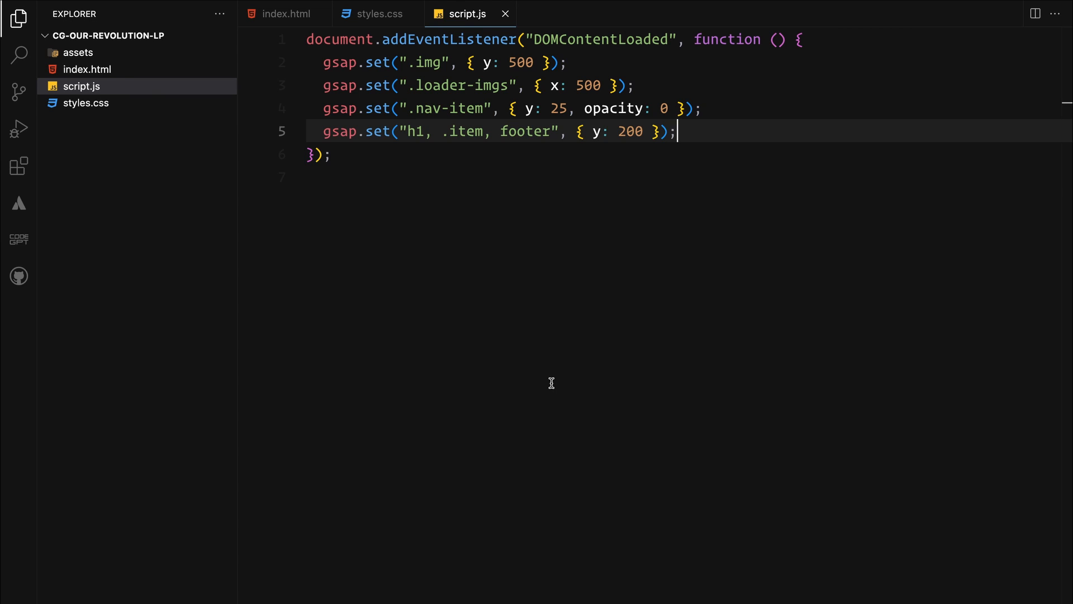
type("const tl = gsap.timeline({})")
type("stagger")
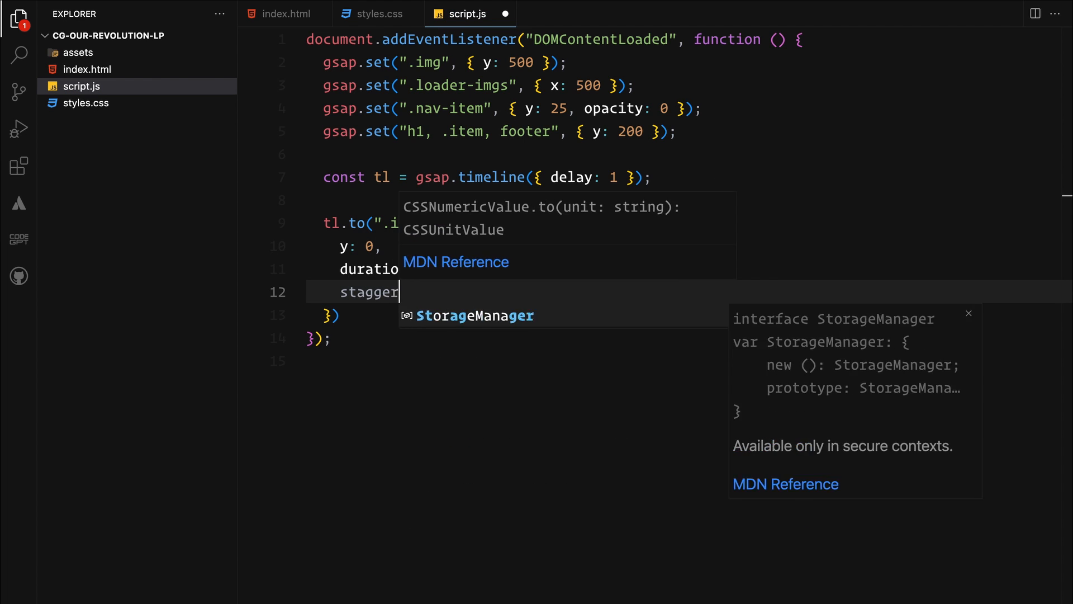
Chain tl.to tweens on .img:not(#loader-logo) with duration and power3.inOut easing.
type("ease: \"power3.in\"")
type(").to(\"\")")
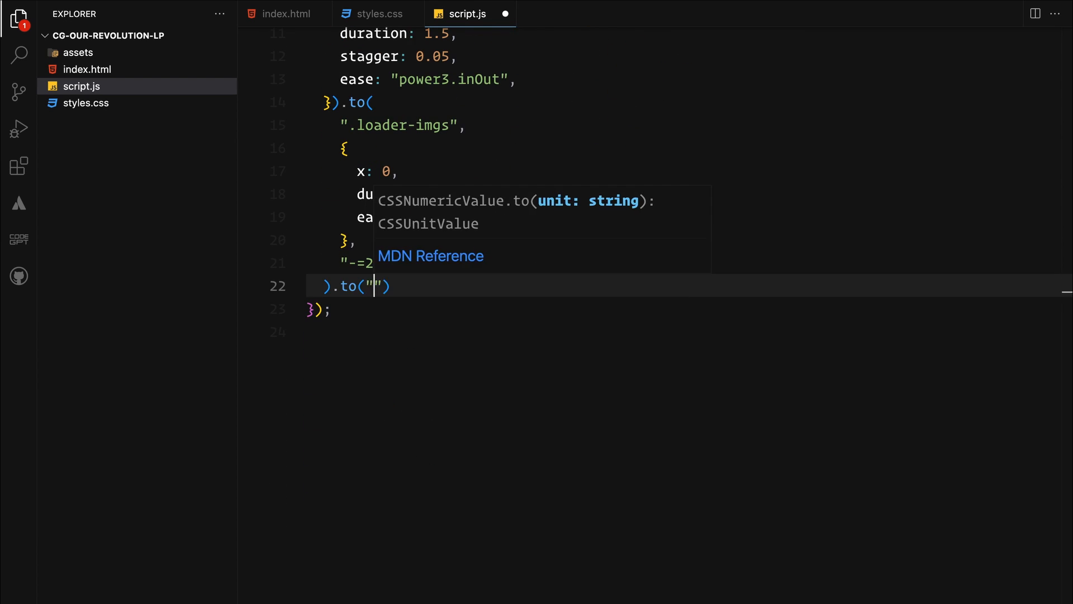
type(".img:not(#loader-logo")
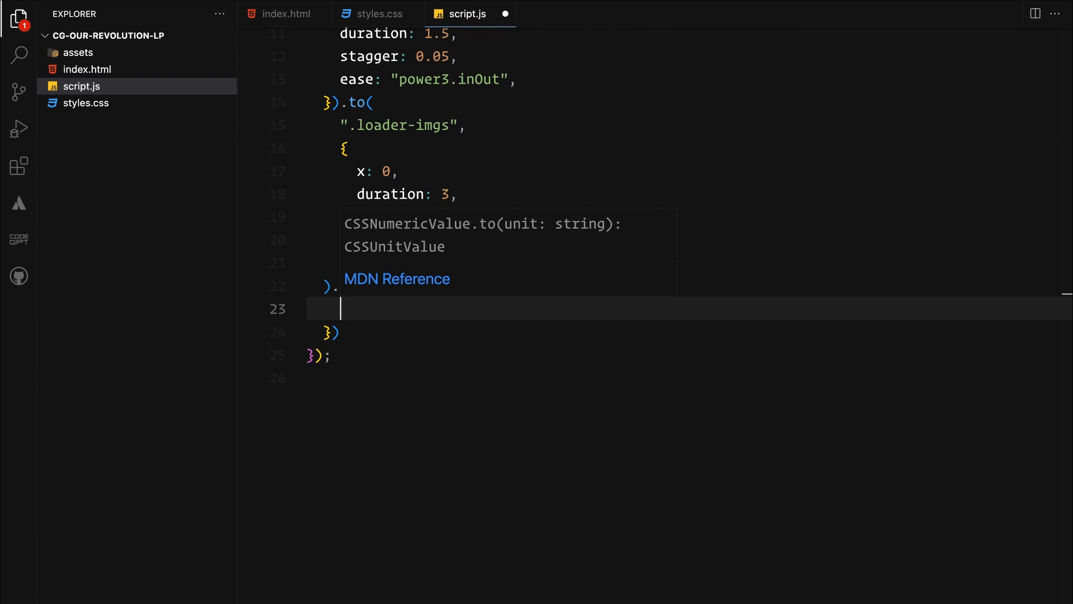
type("duration")
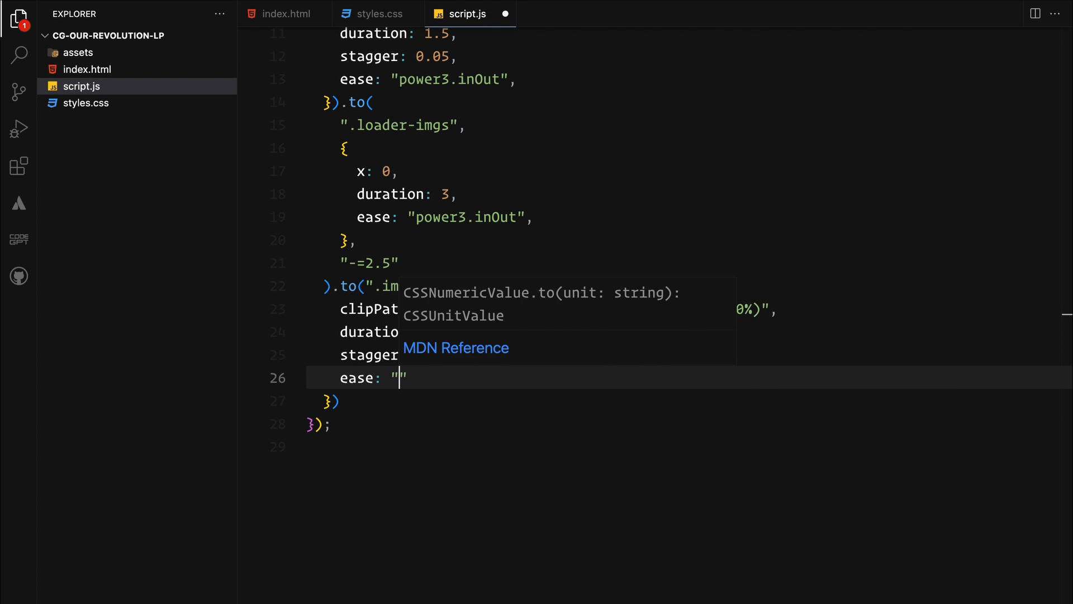
type("power3.inOut")
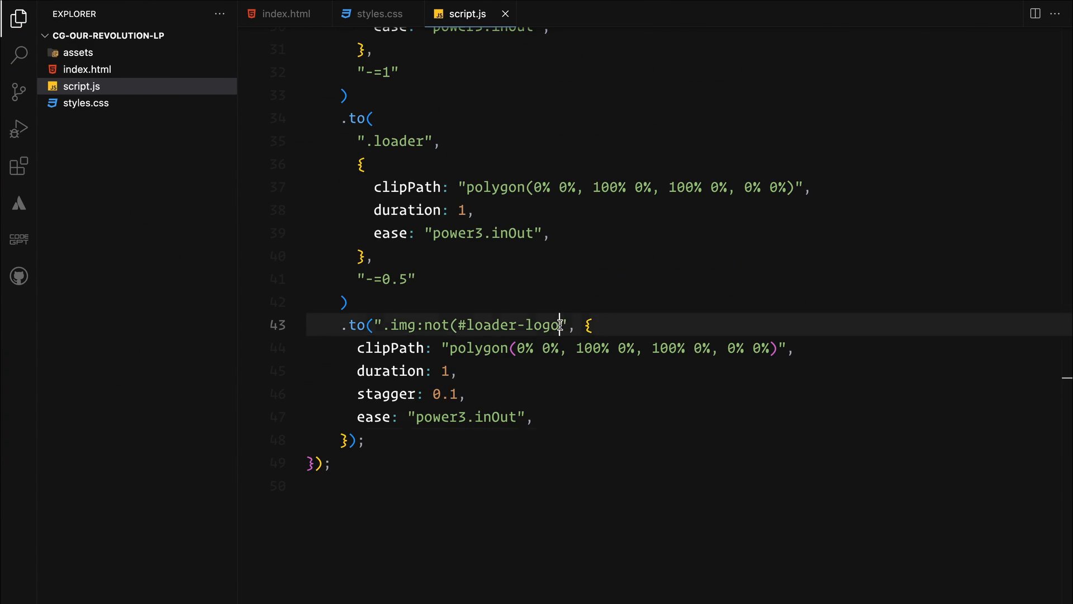
Retarget the final tween to ".nav-item, h1, footer, .item" and drop its clipPath line.
type(".nav-item, h1, \", {")
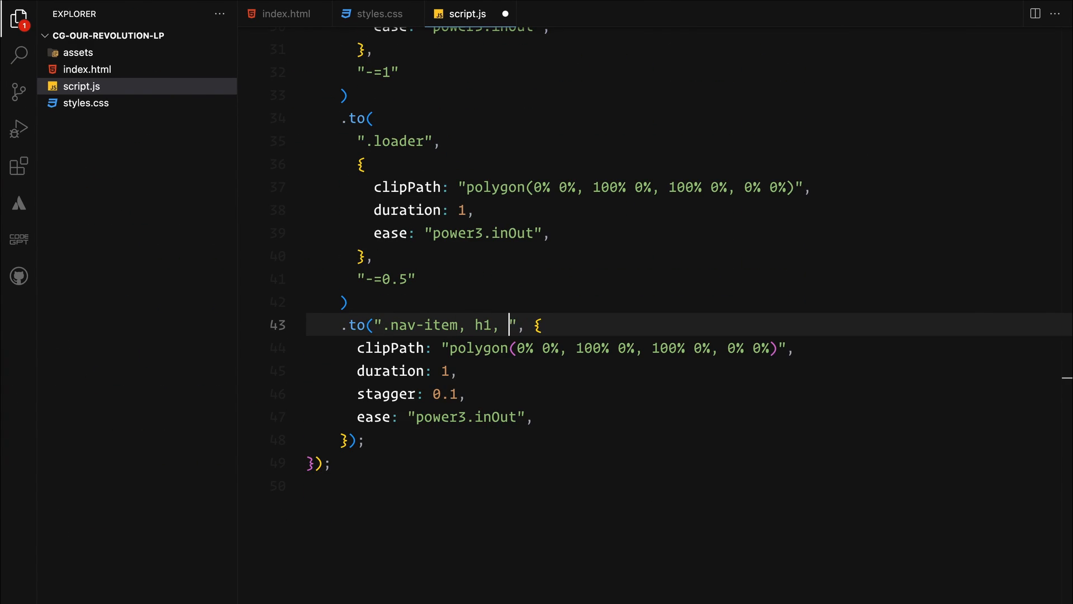
type("footer, .item")
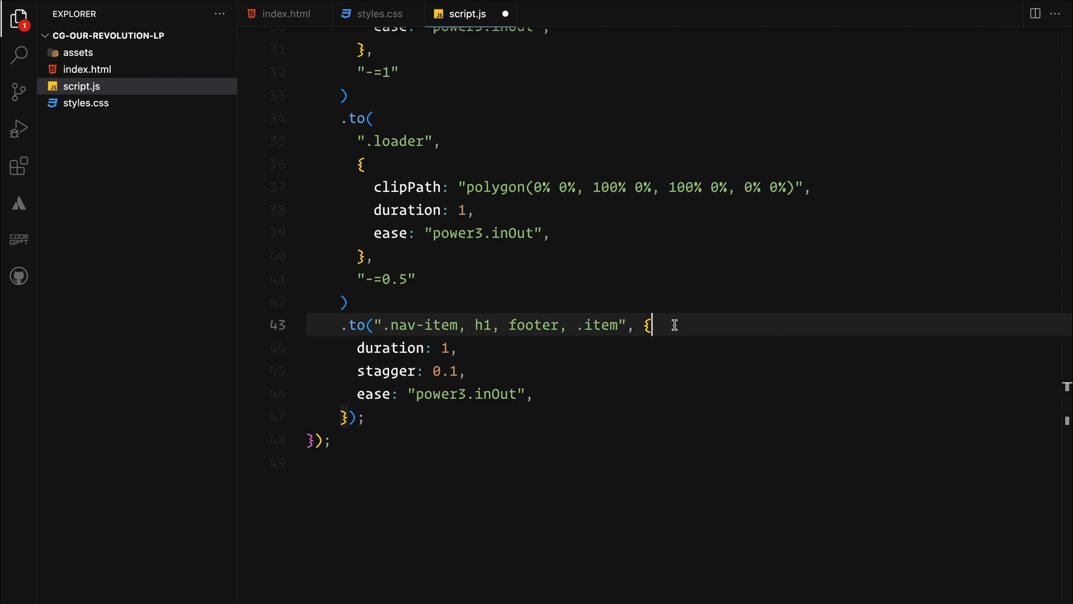